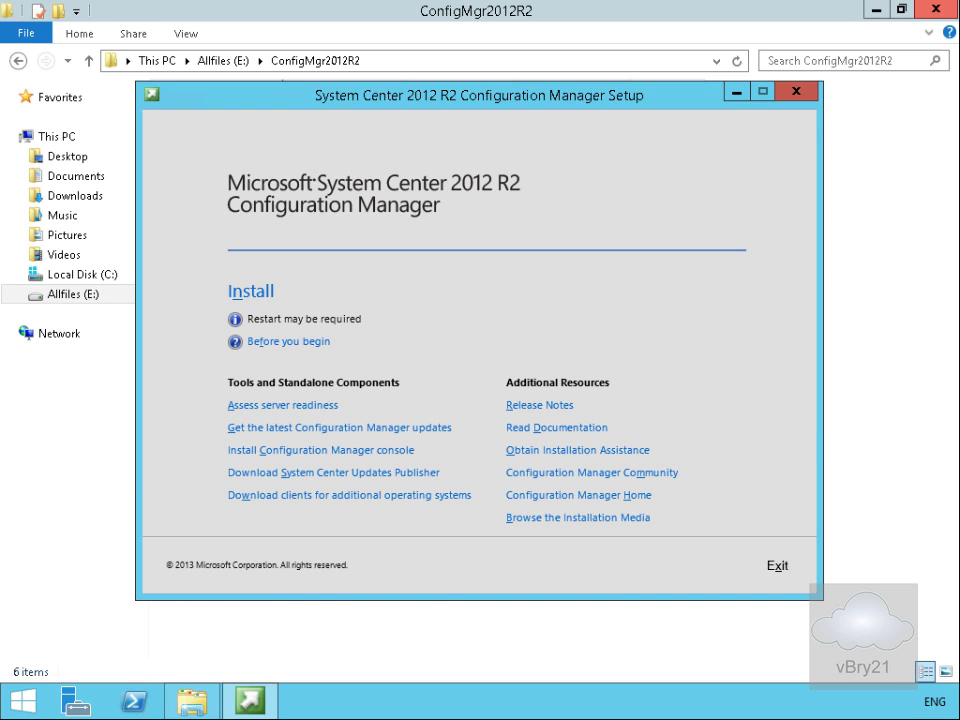
mouse_move(629, 316)
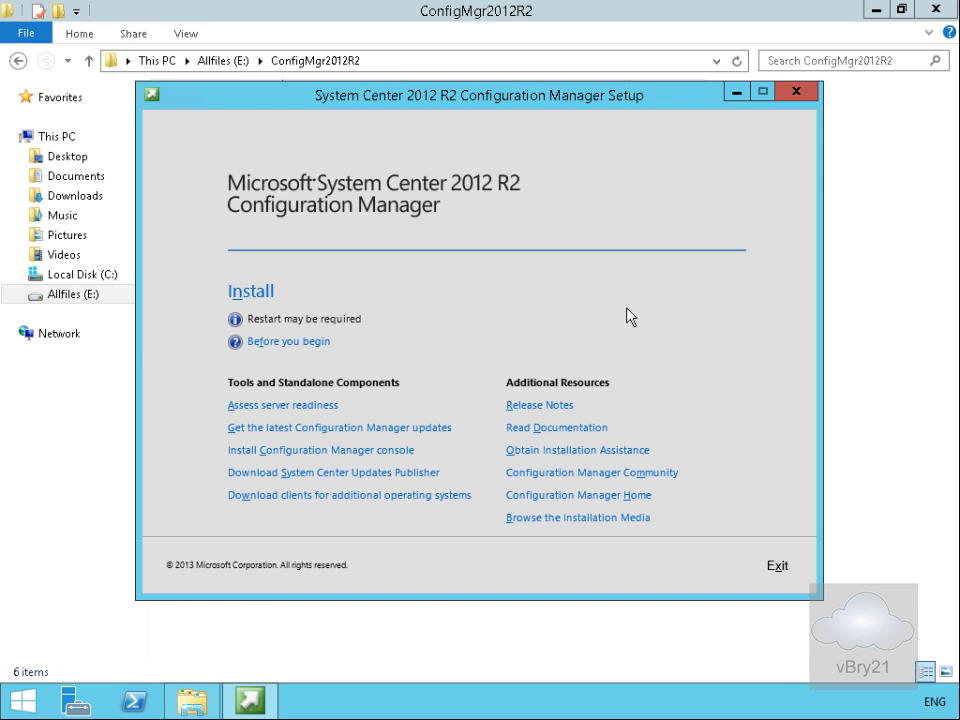
mouse_move(430, 300)
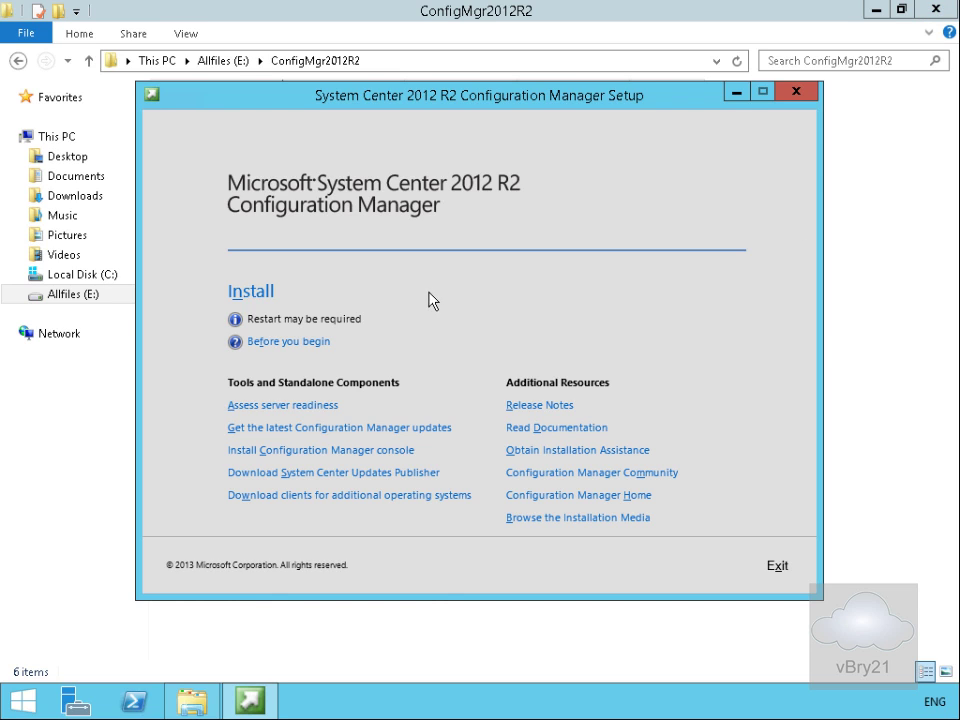
mouse_move(262, 298)
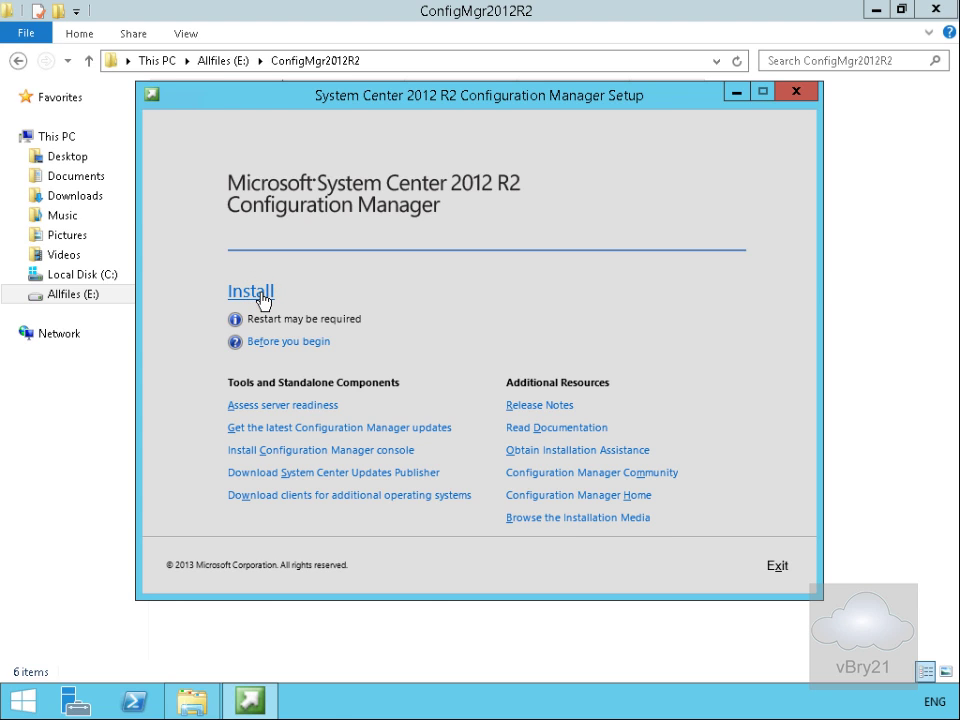
Start a Configuration Manager primary site install using the evaluation edition
click(250, 291)
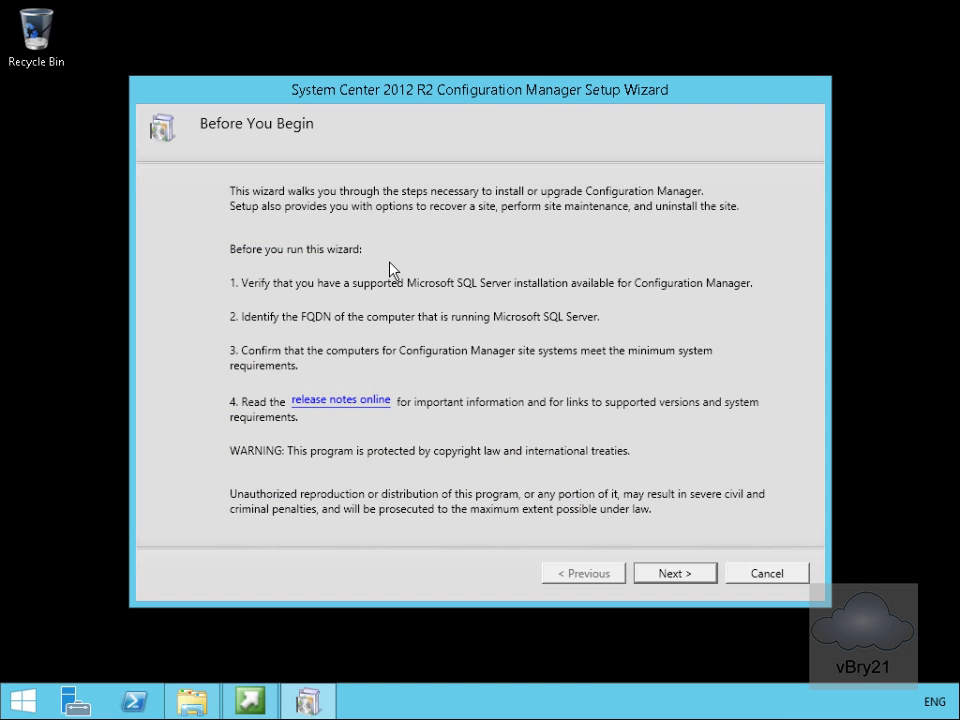
click(674, 573)
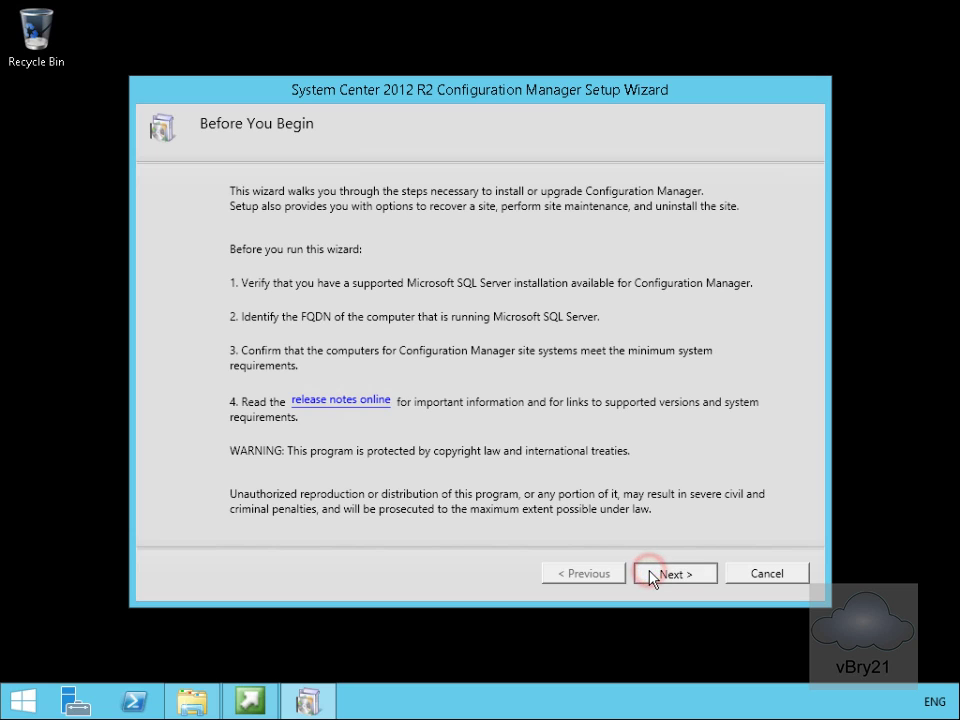
click(674, 573)
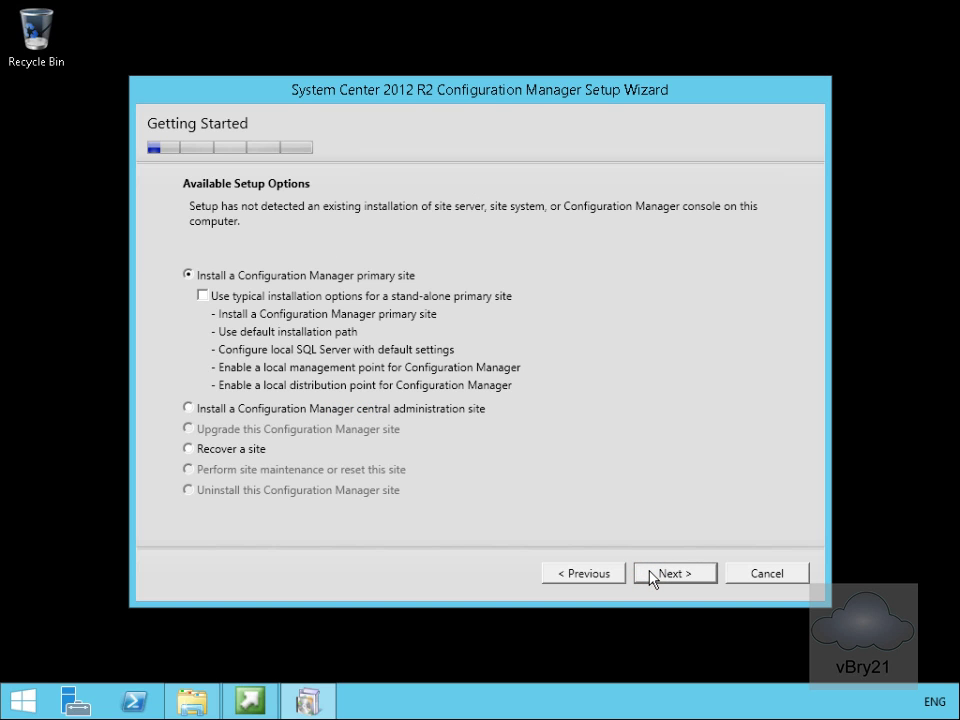
mouse_move(331, 296)
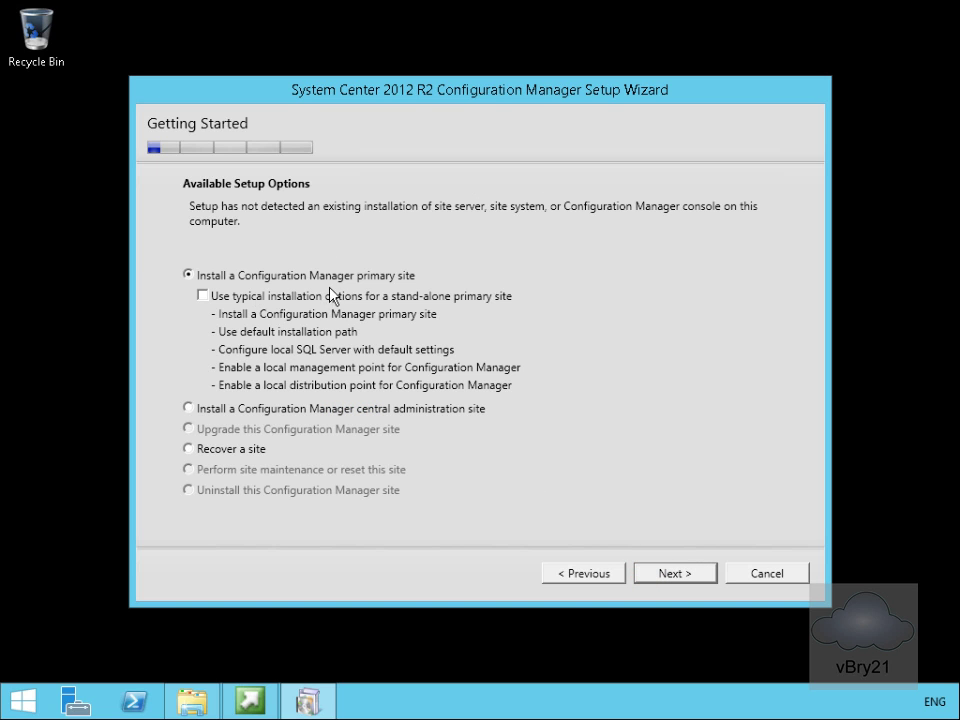
click(674, 572)
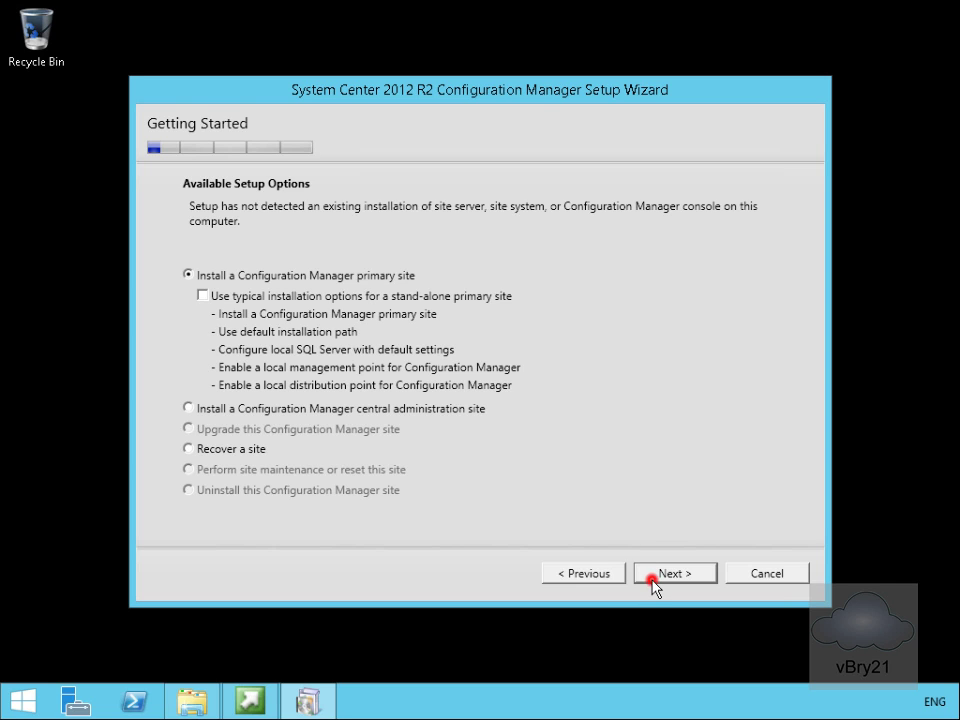
click(675, 572)
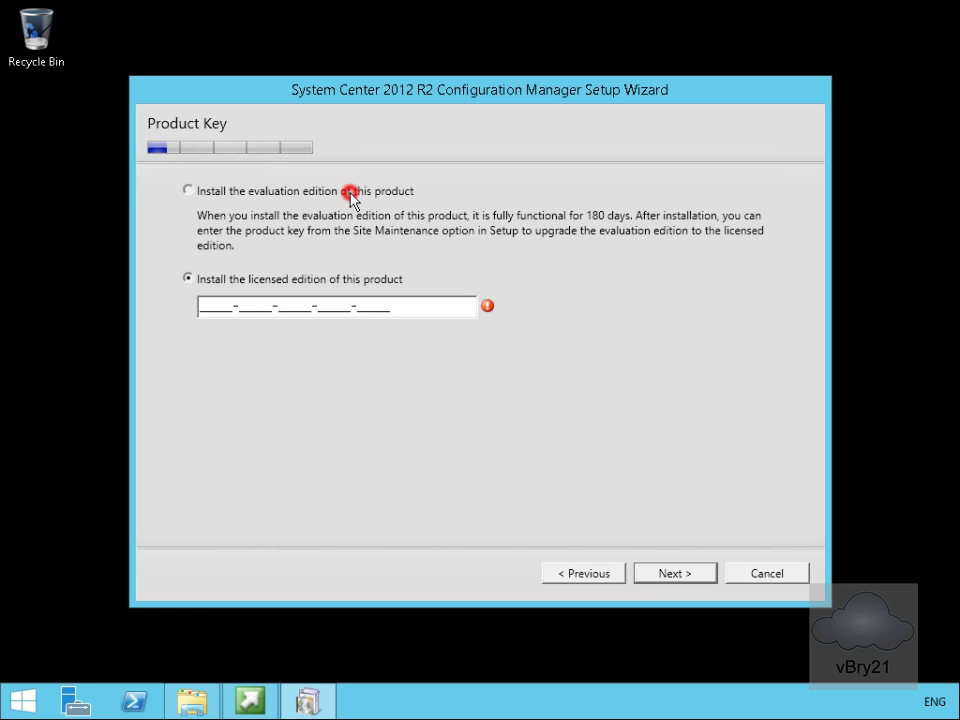
click(188, 190)
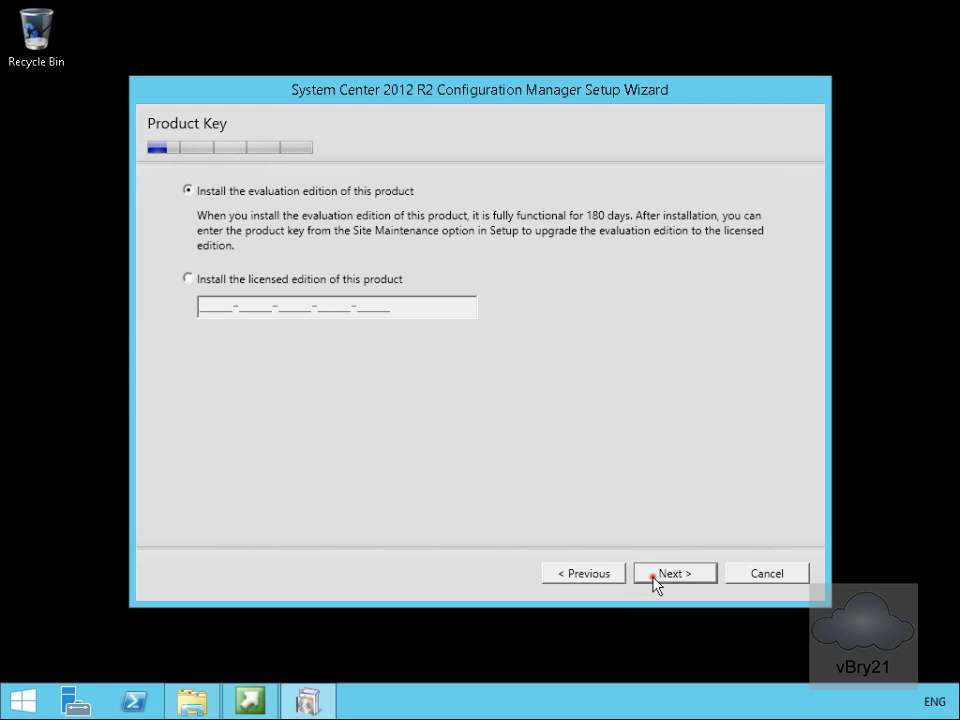
click(674, 572)
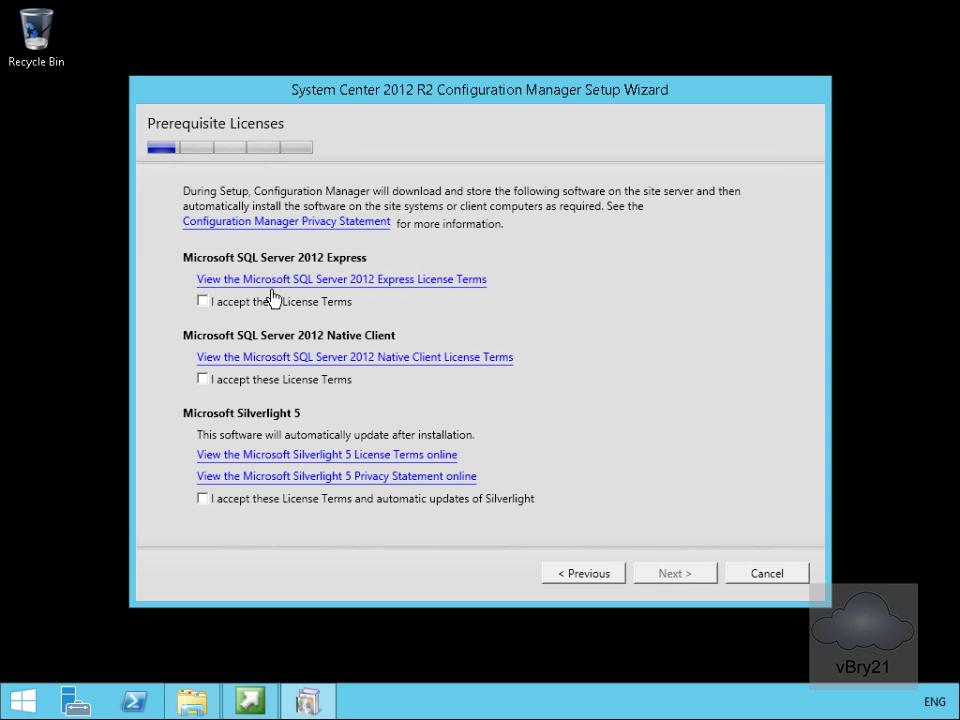
Tick the license acceptance boxes for SQL Server 2012 Express, Native Client and Silverlight 5
click(199, 301)
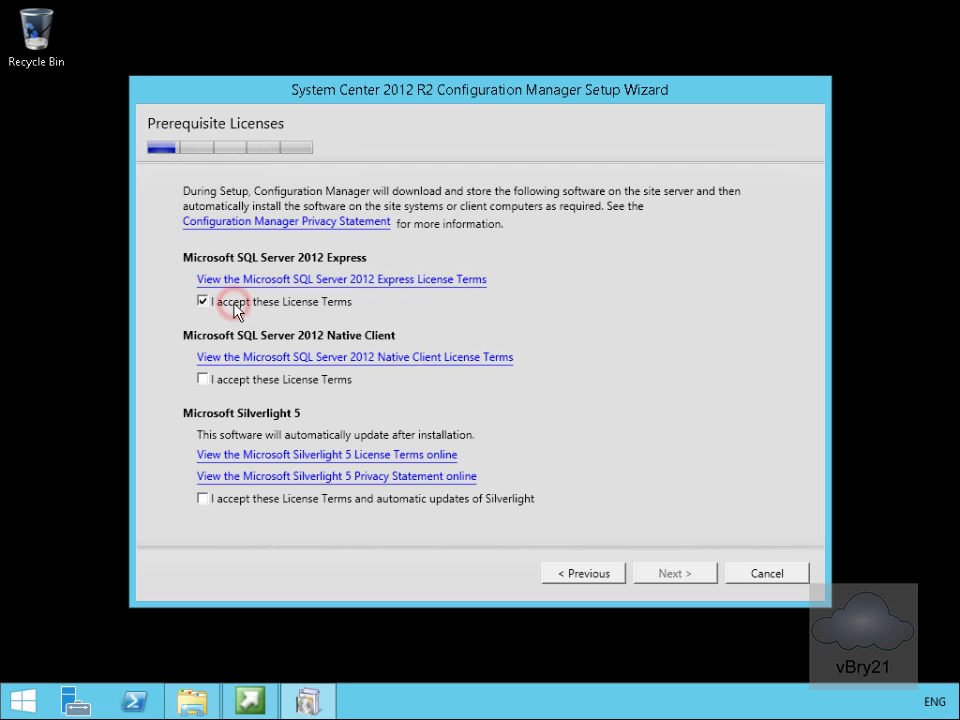
mouse_move(258, 382)
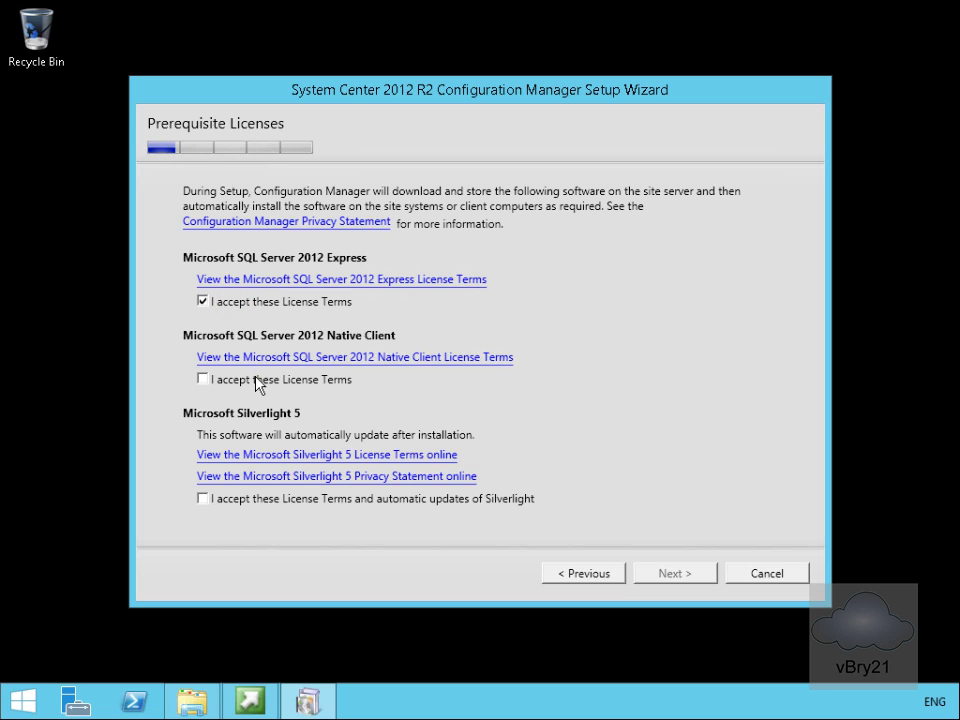
click(200, 380)
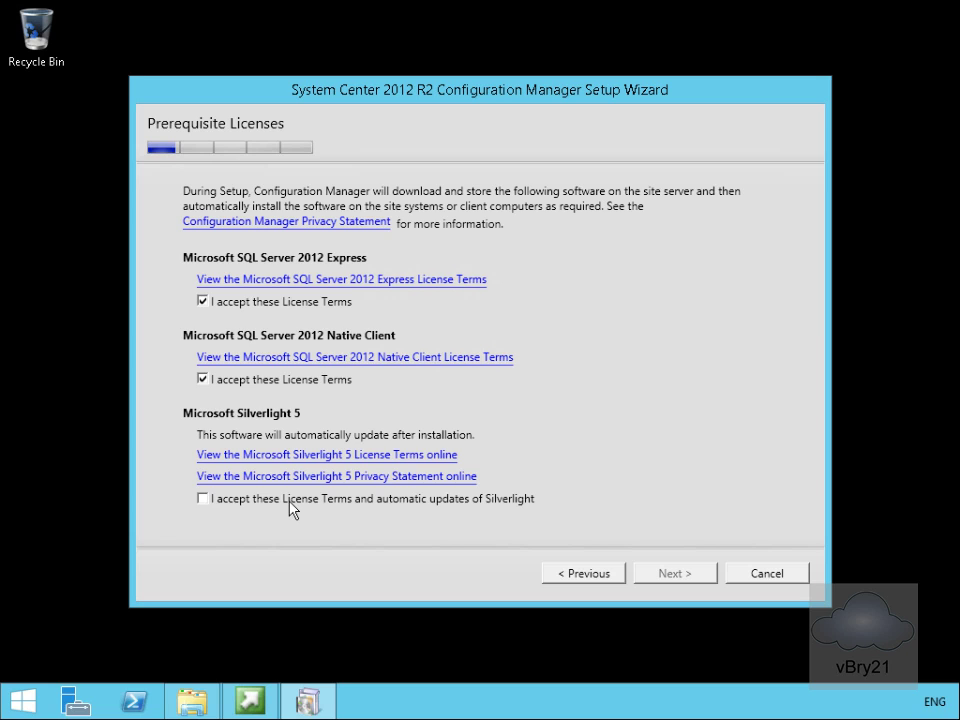
click(202, 499)
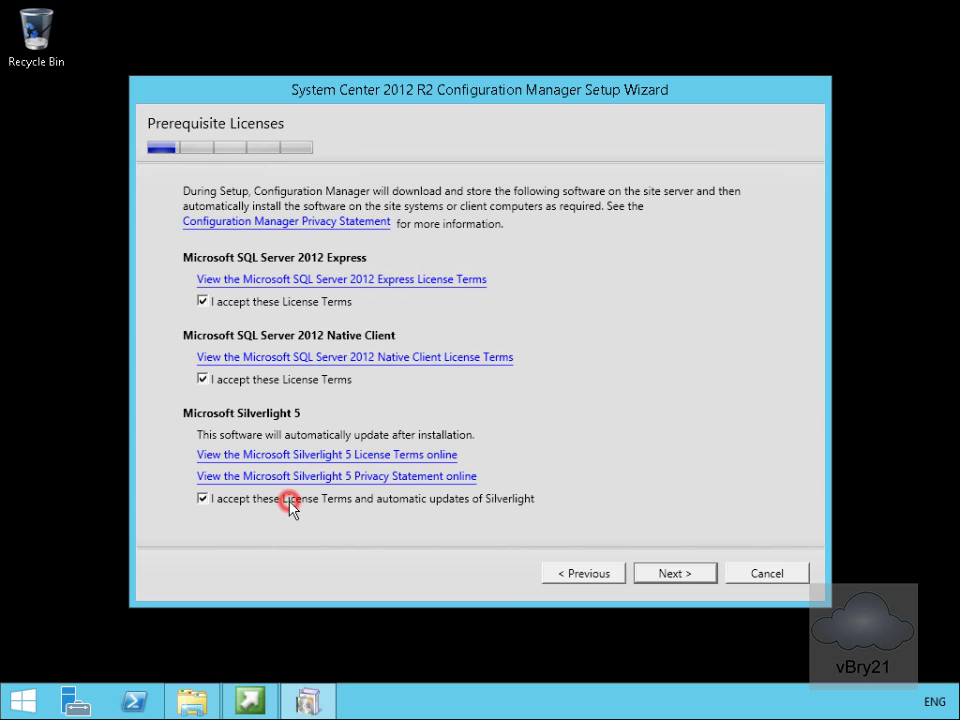
mouse_move(658, 583)
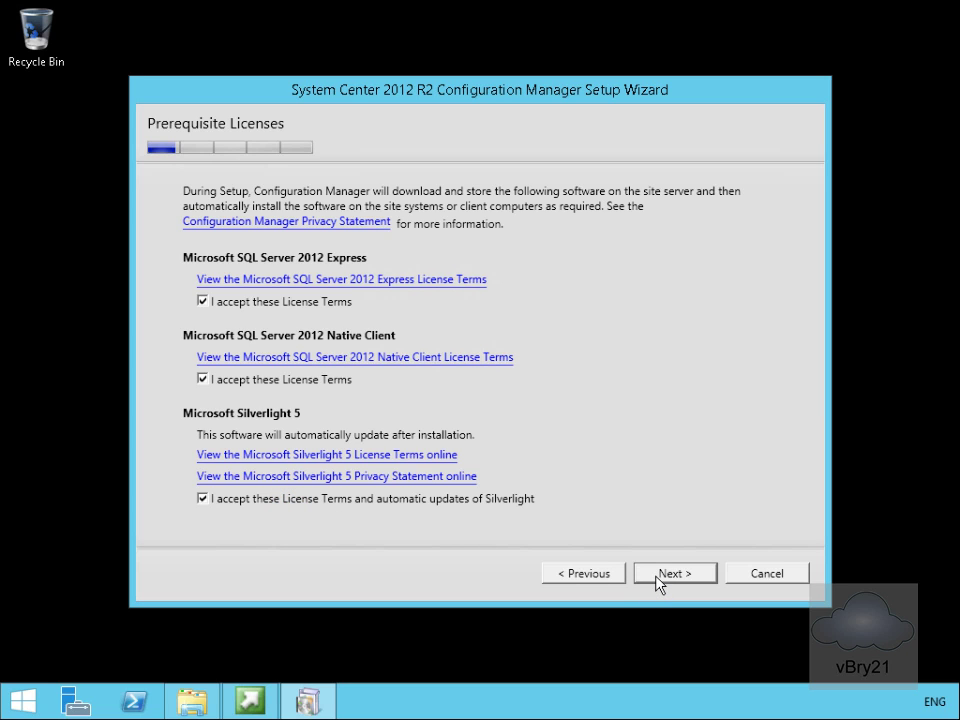
Use previously downloaded prerequisite files from the E:\ConfigMgr2012R2\Redist folder
click(675, 573)
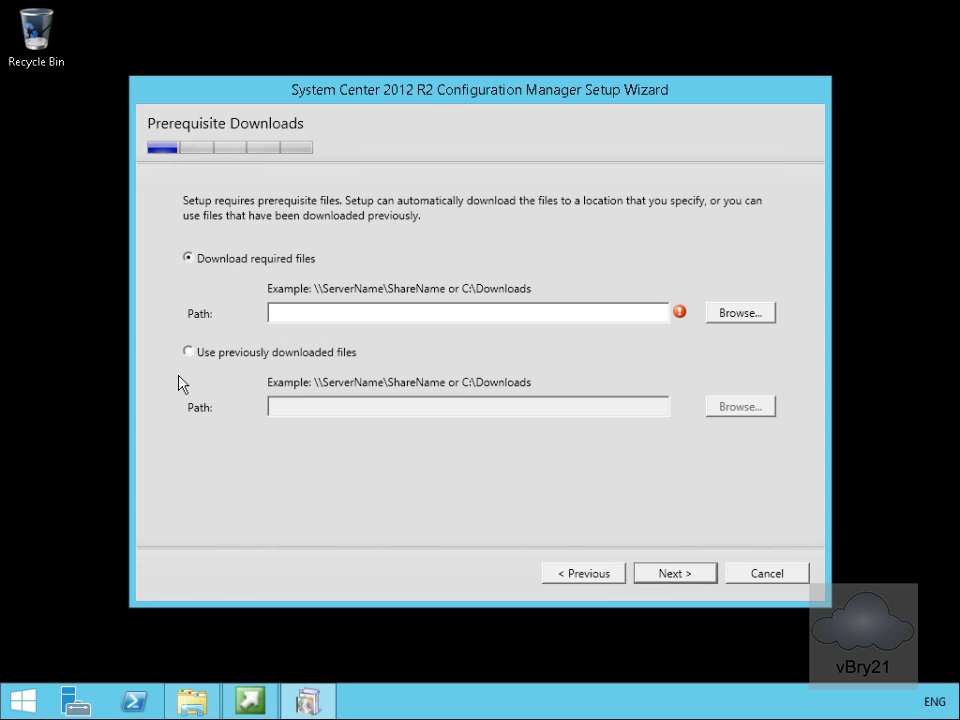
mouse_move(240, 364)
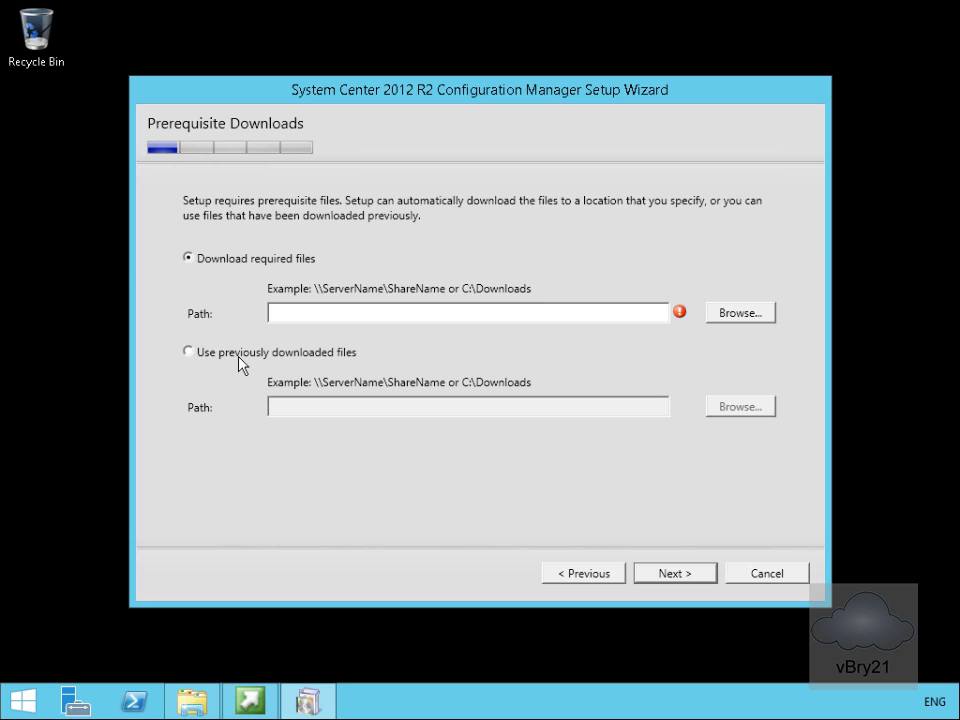
click(188, 352)
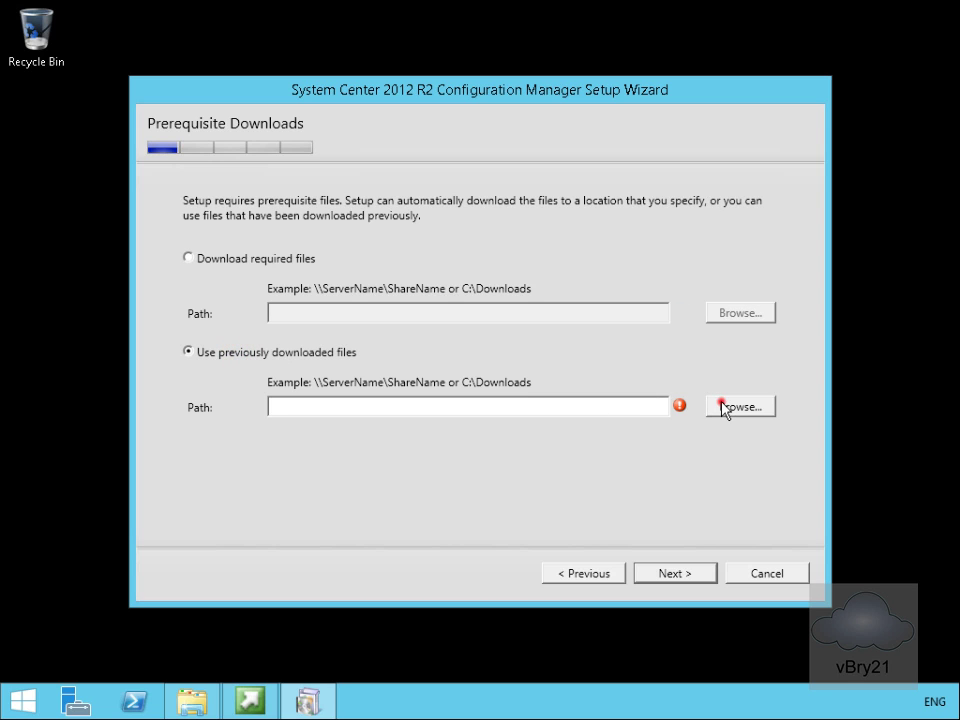
click(739, 405)
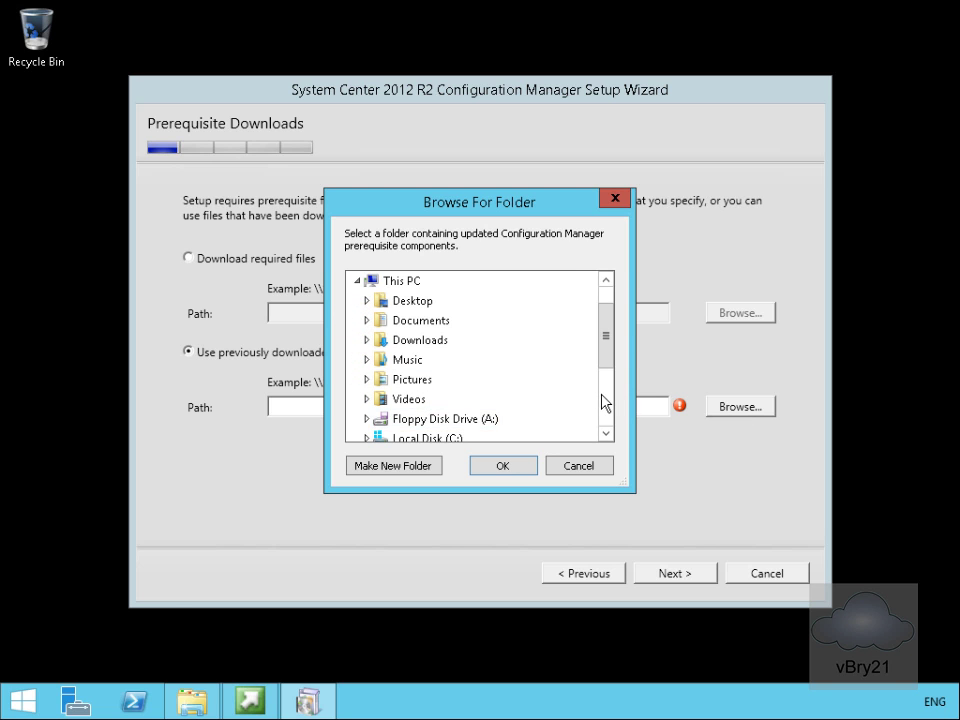
scroll(down, 3)
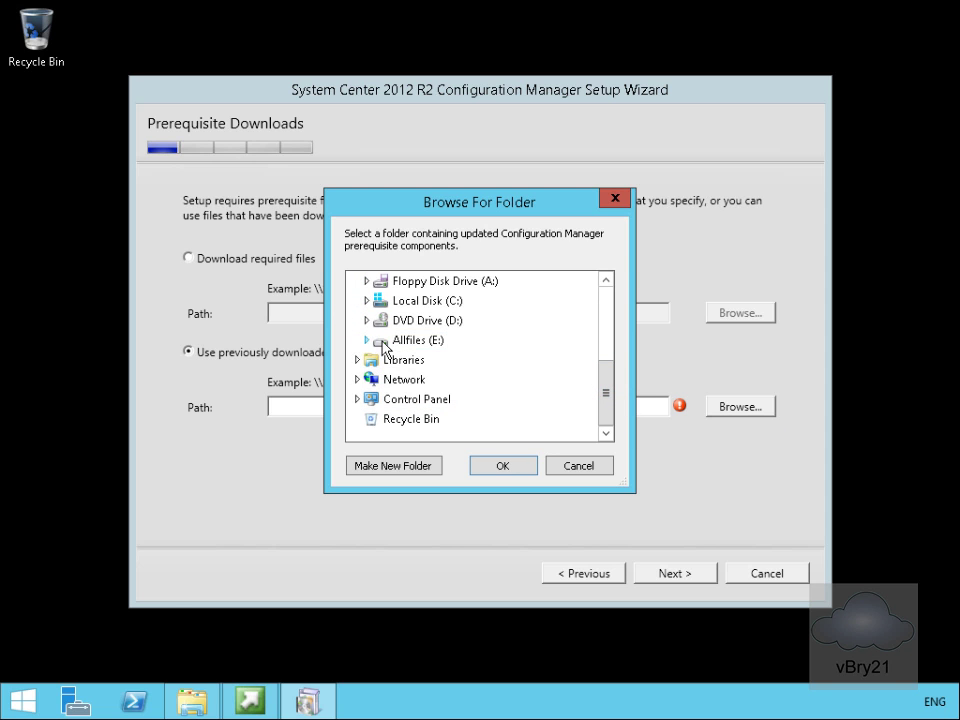
click(368, 340)
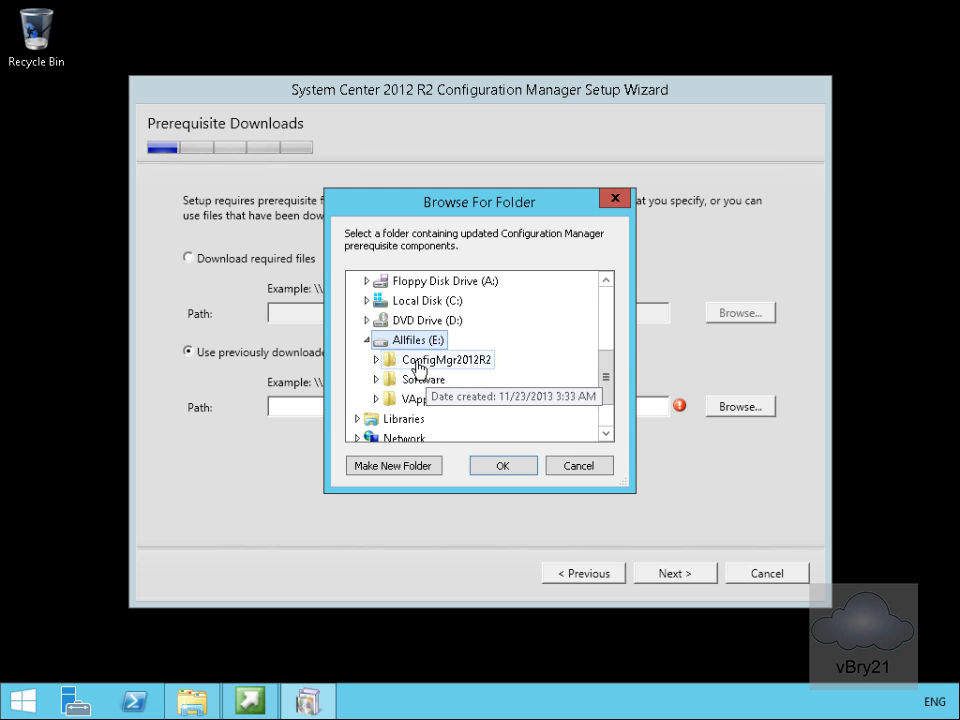
click(376, 359)
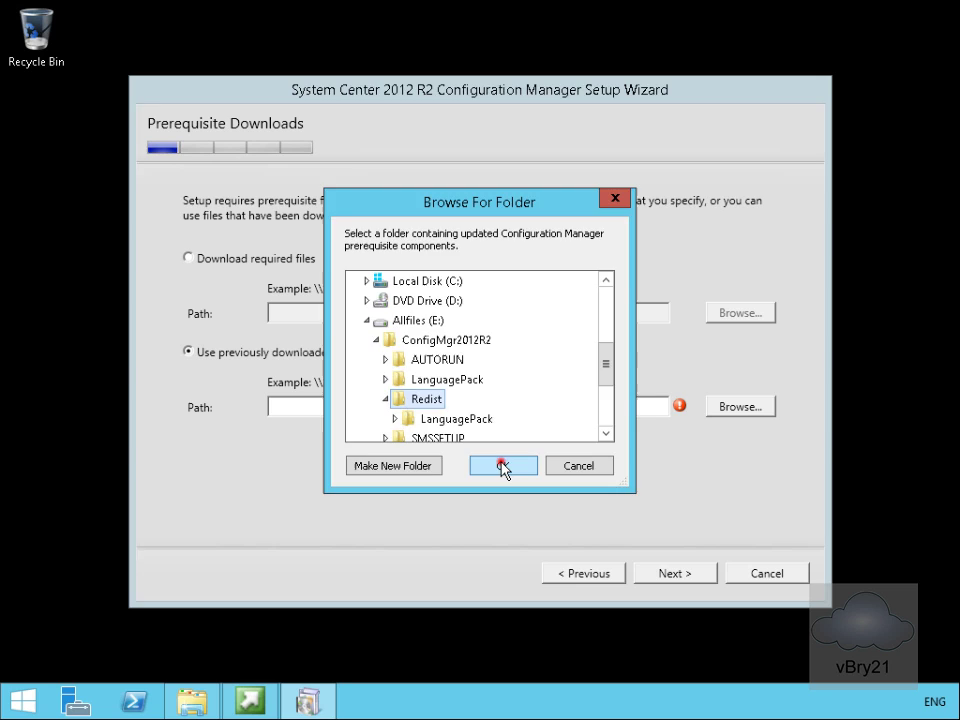
click(502, 465)
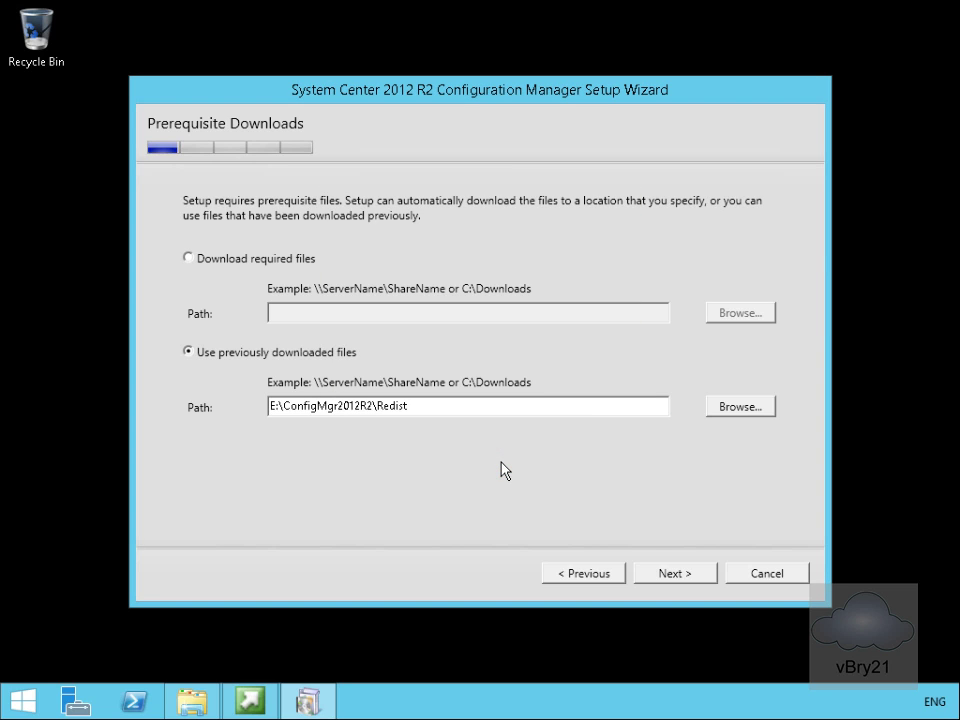
click(674, 572)
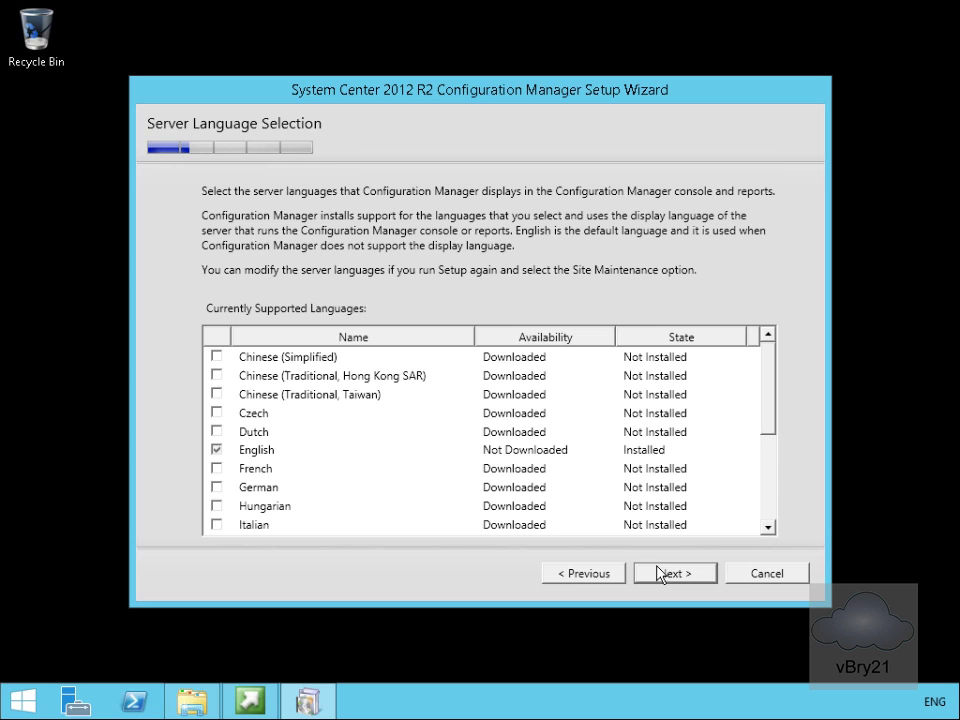
Keep English as the only server language and advance to client language selection
click(674, 572)
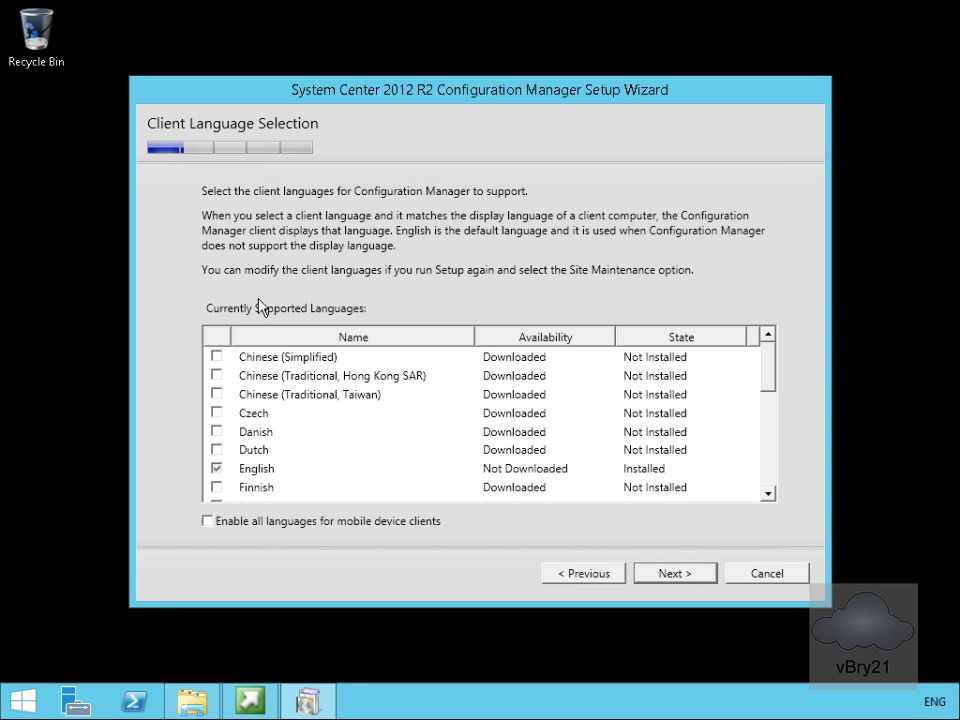
mouse_move(263, 207)
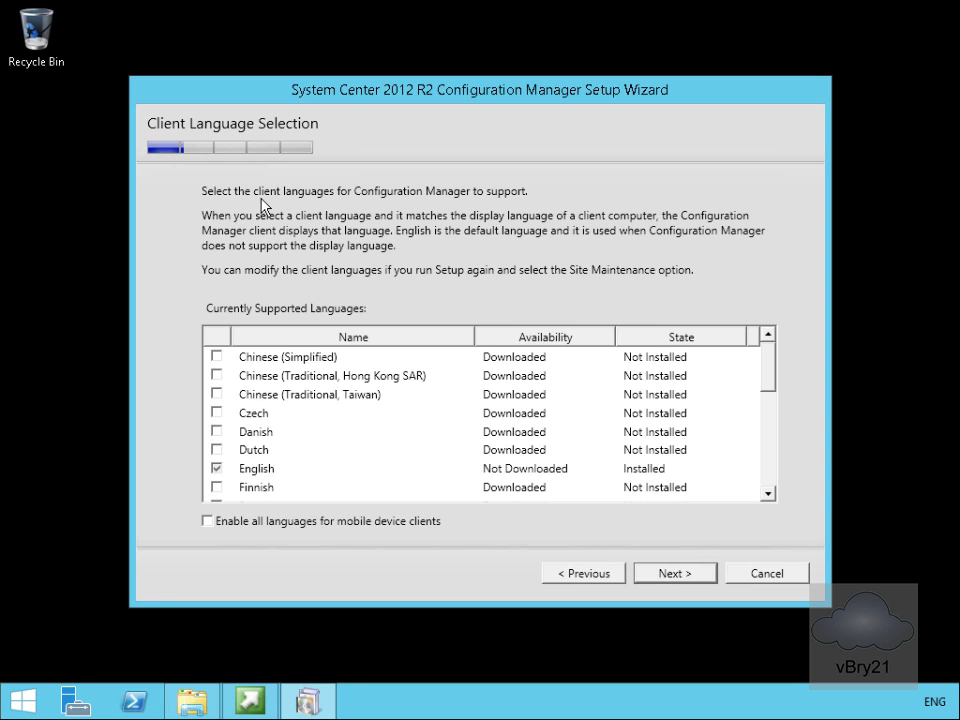
mouse_move(675, 573)
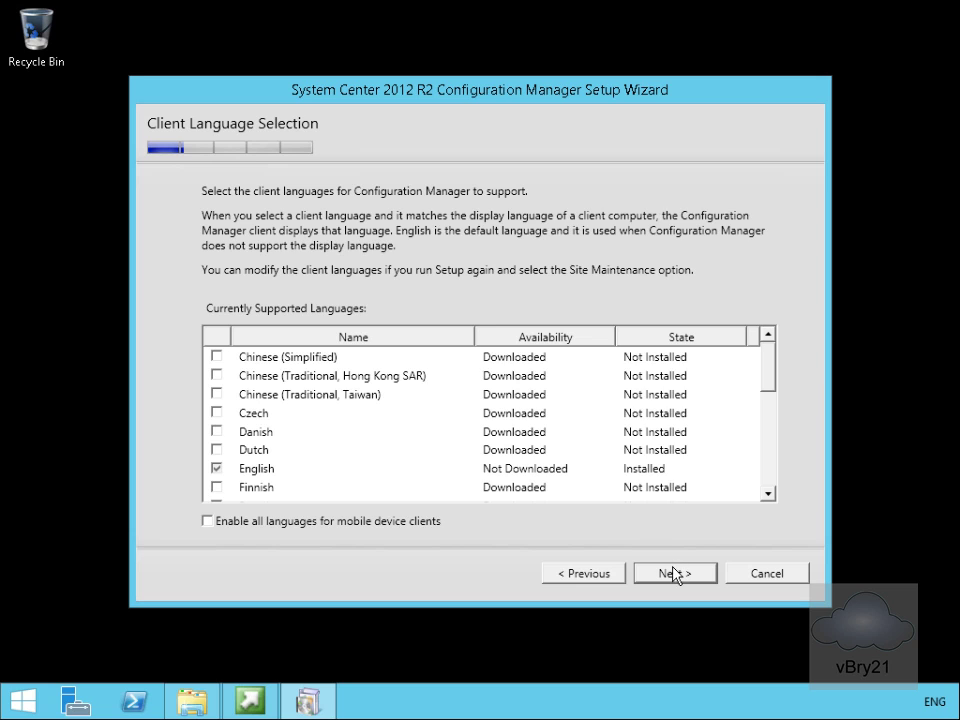
Enter site code LON and site name 'Adatum Site', keeping the console installation selected
click(674, 573)
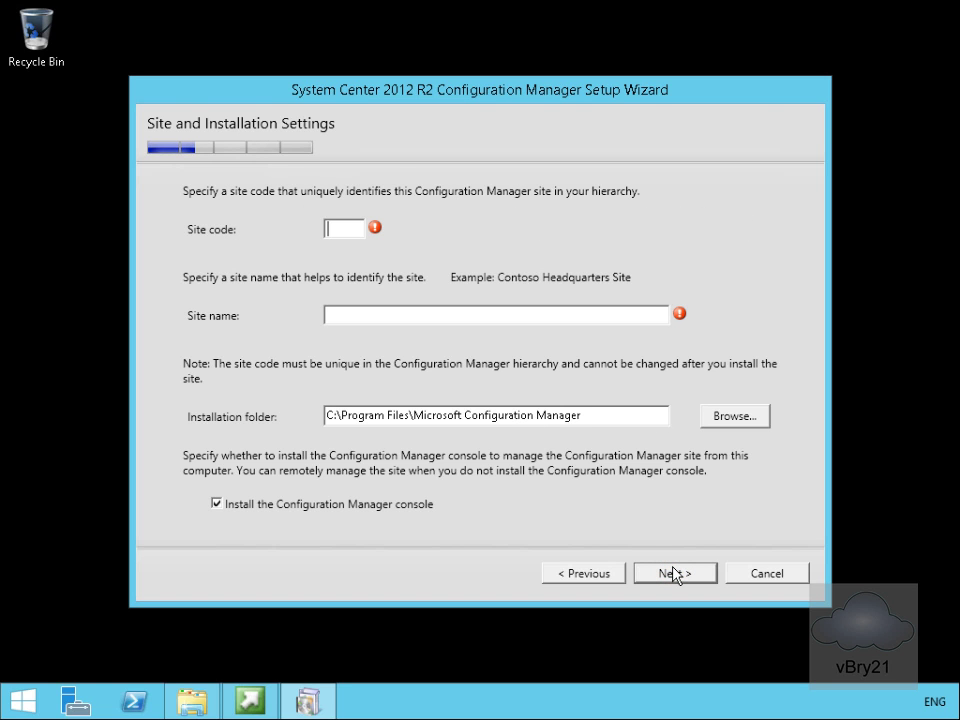
mouse_move(470, 357)
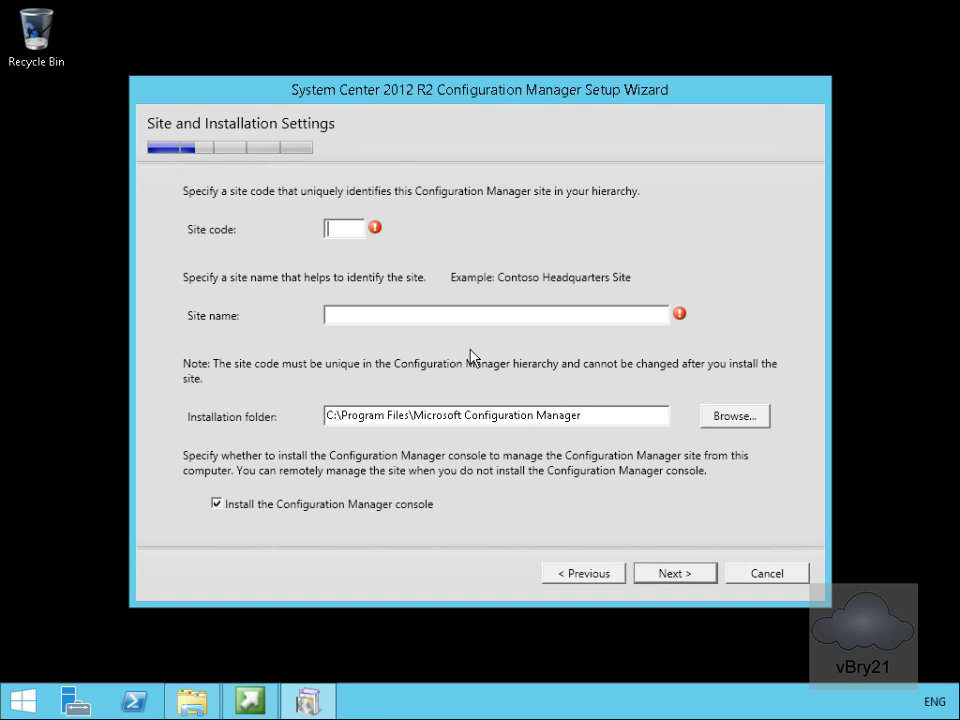
mouse_move(350, 241)
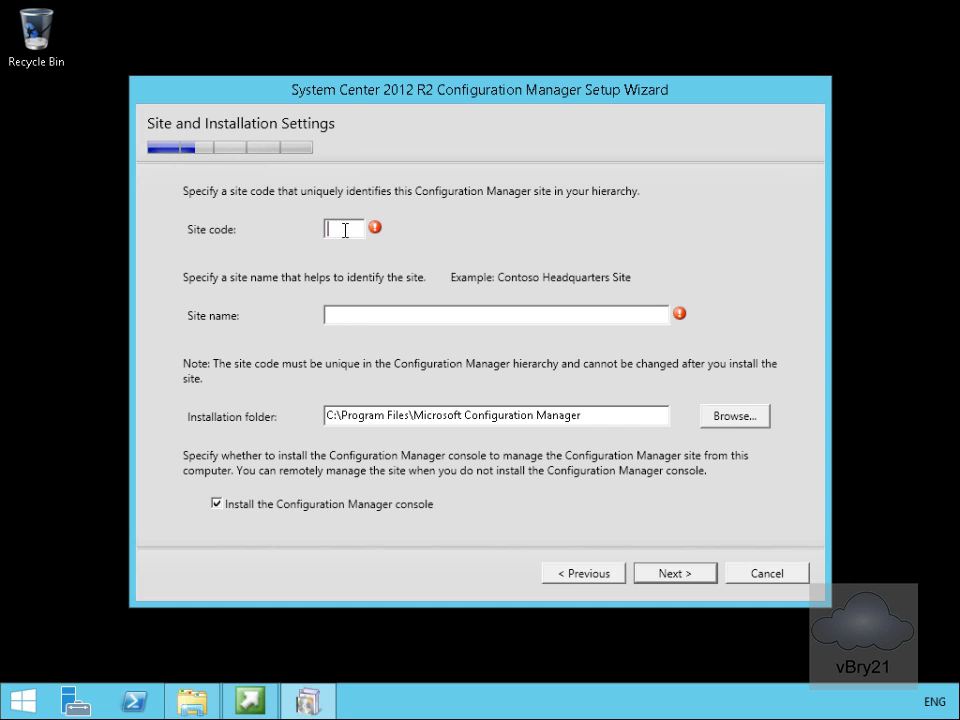
text(LON)
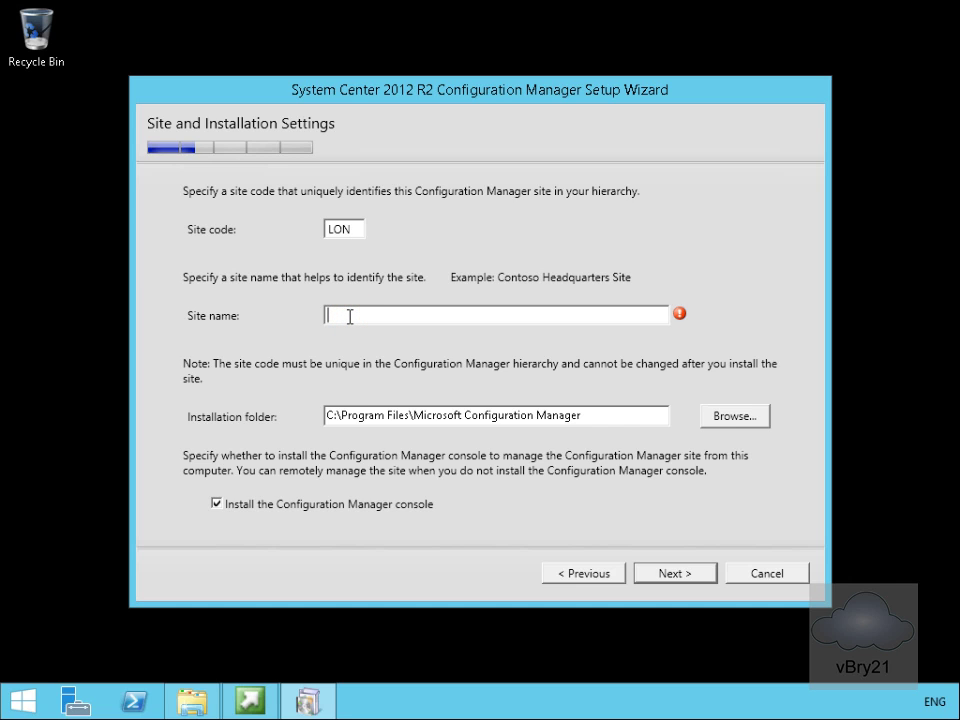
text(Adatum)
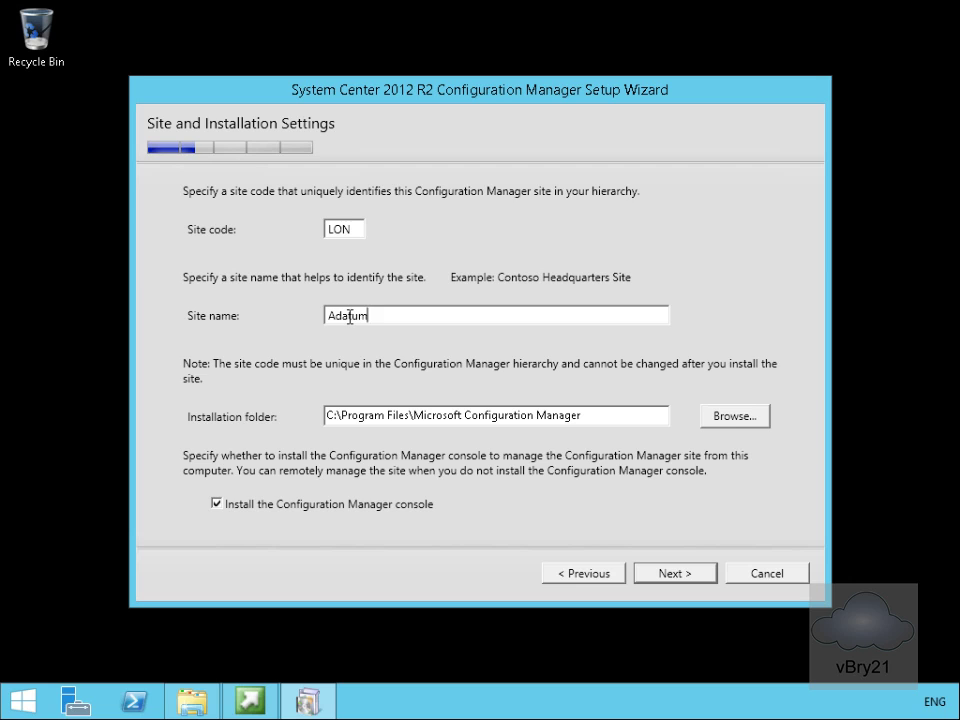
text(Site)
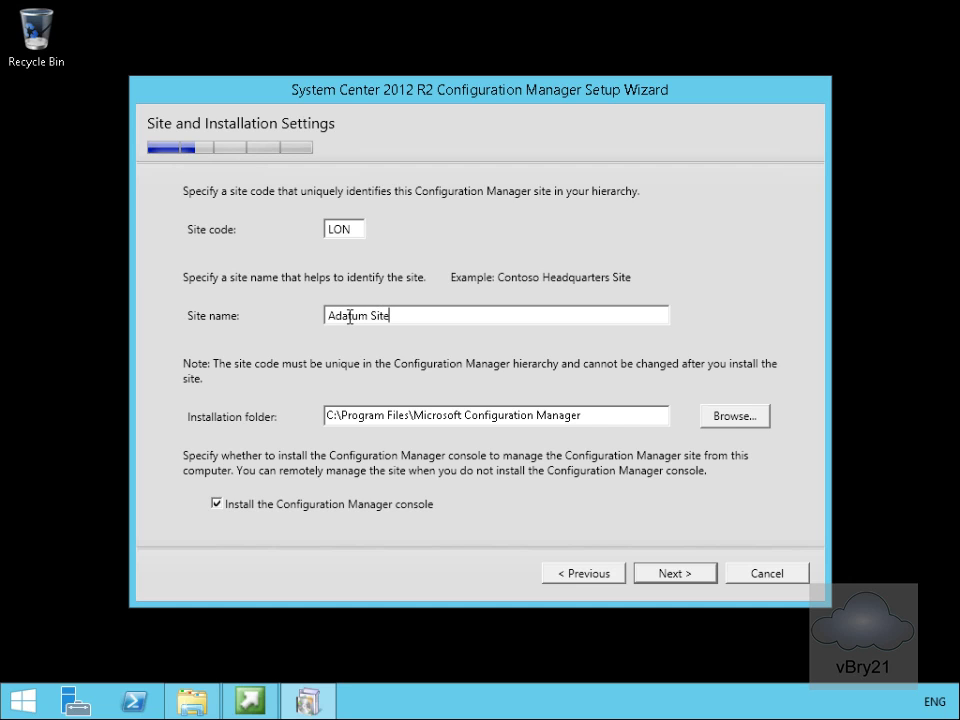
mouse_move(247, 477)
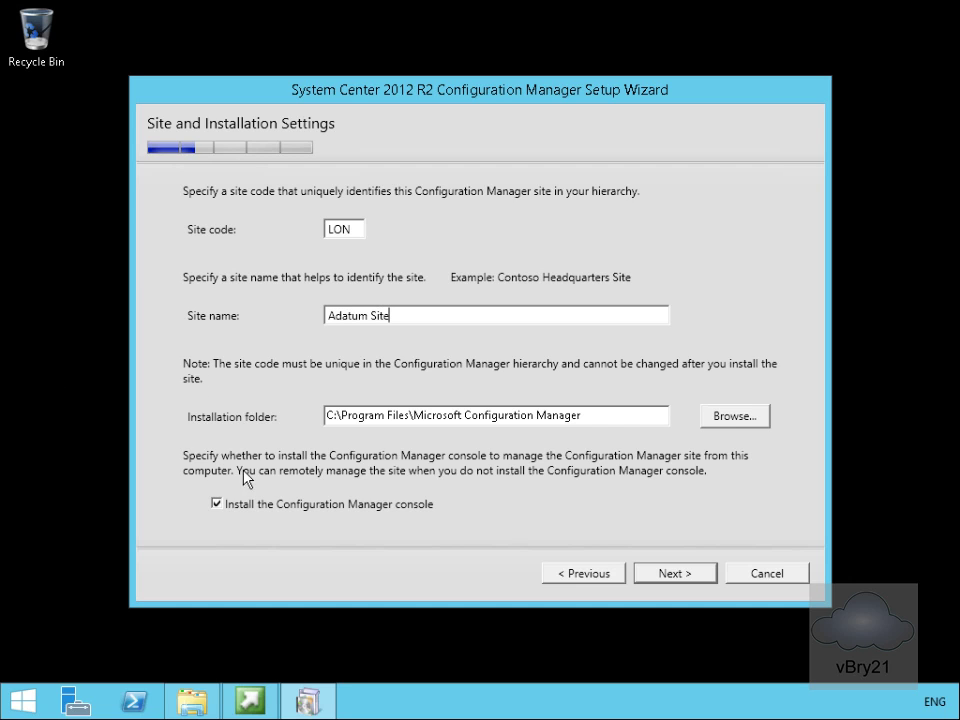
mouse_move(378, 516)
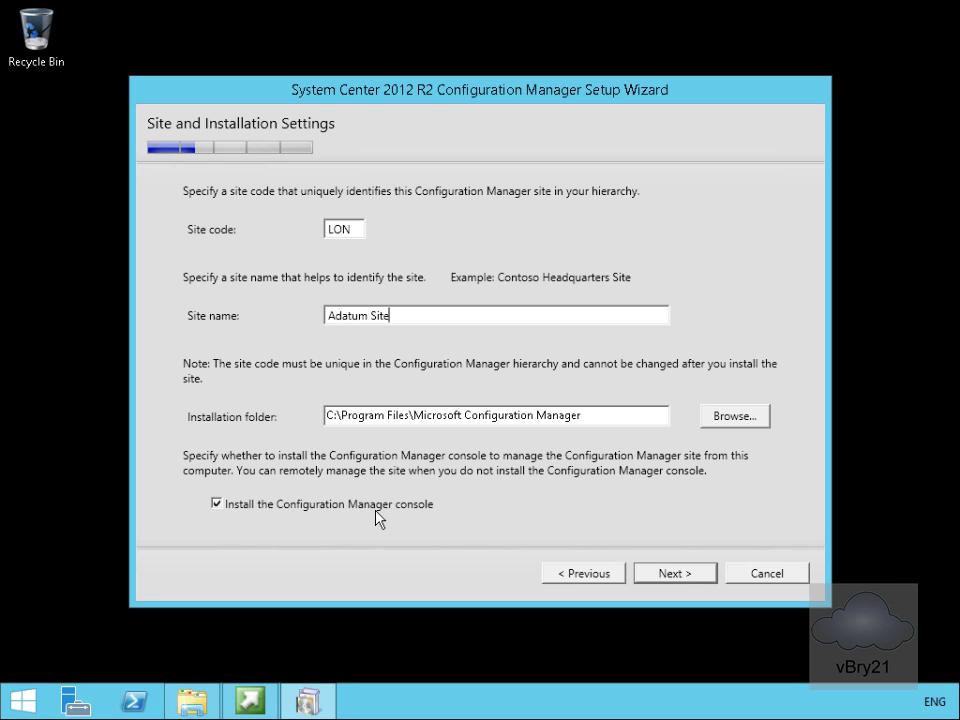
Select 'Install the primary site as a stand-alone site' and reach its confirmation prompt
click(674, 572)
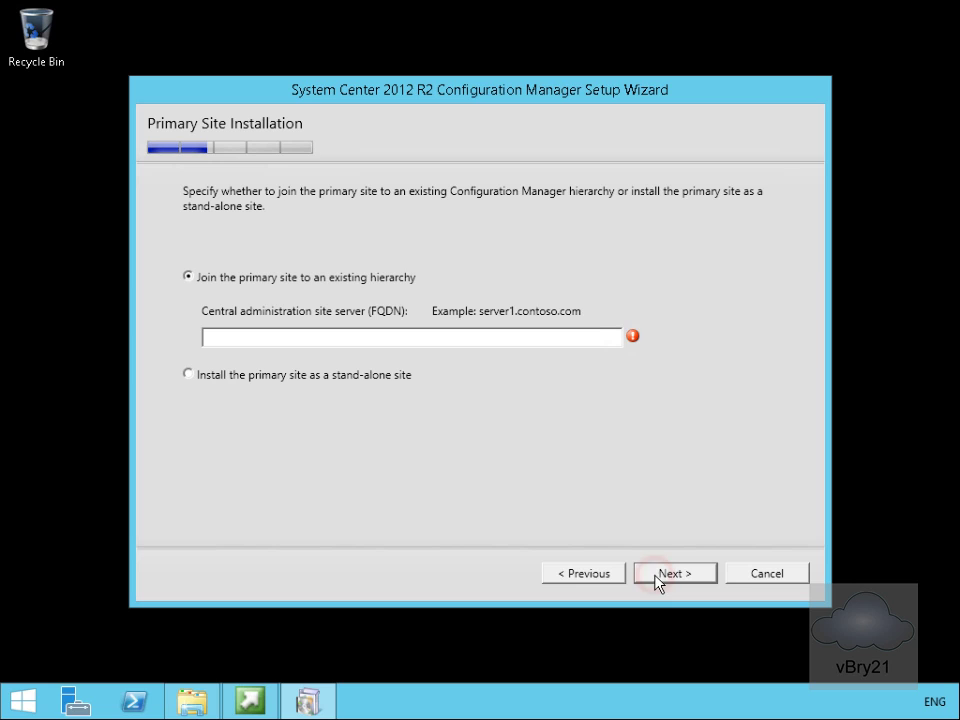
mouse_move(392, 437)
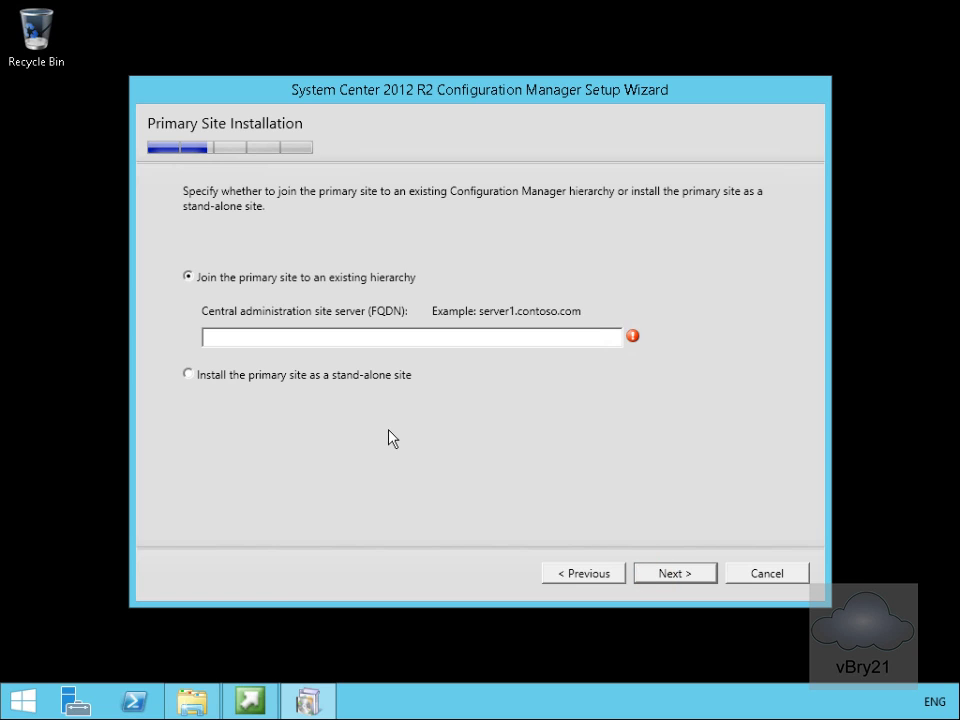
mouse_move(323, 387)
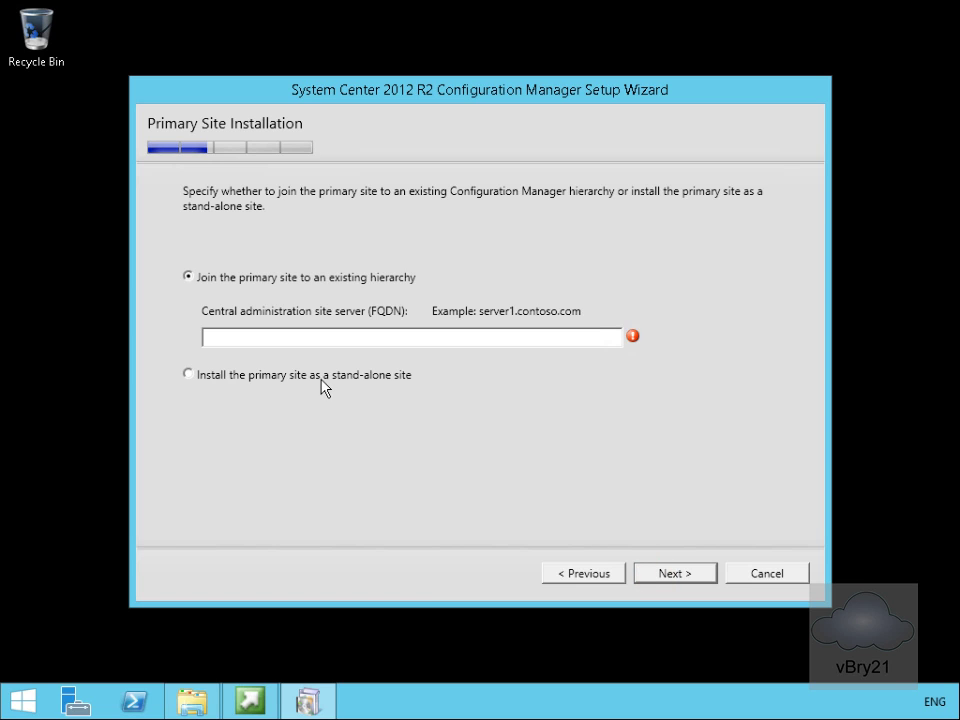
click(188, 374)
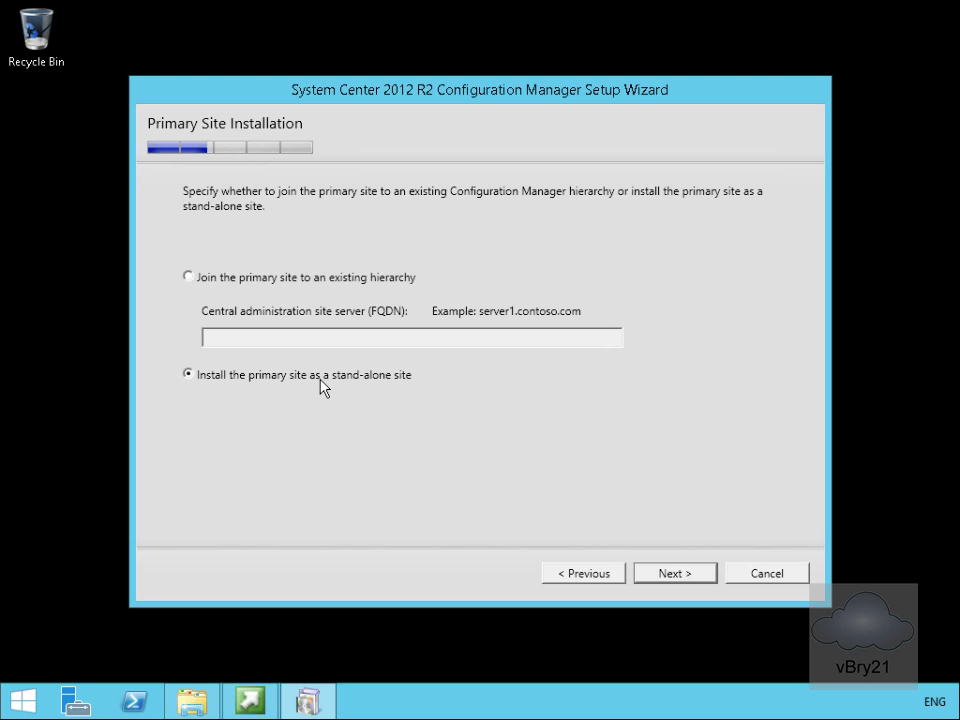
click(669, 573)
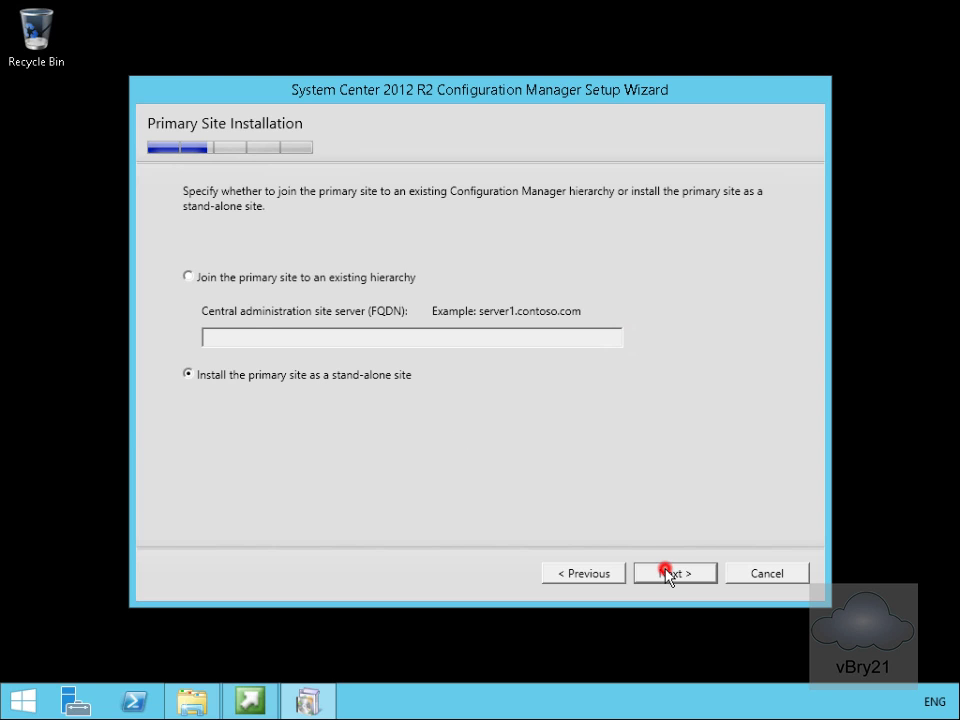
click(670, 572)
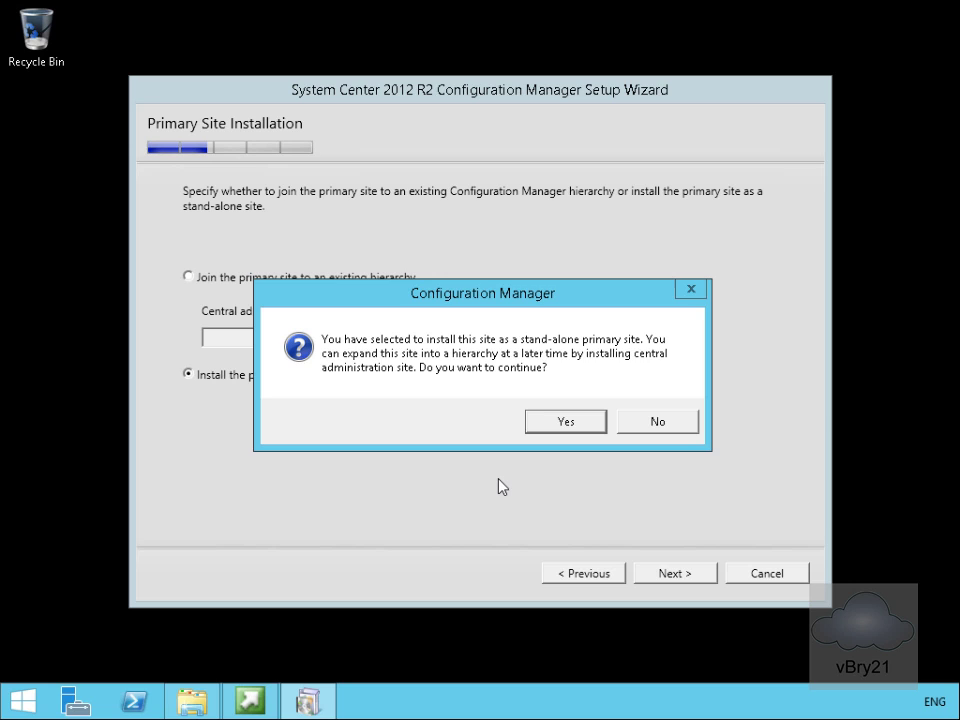
mouse_move(392, 383)
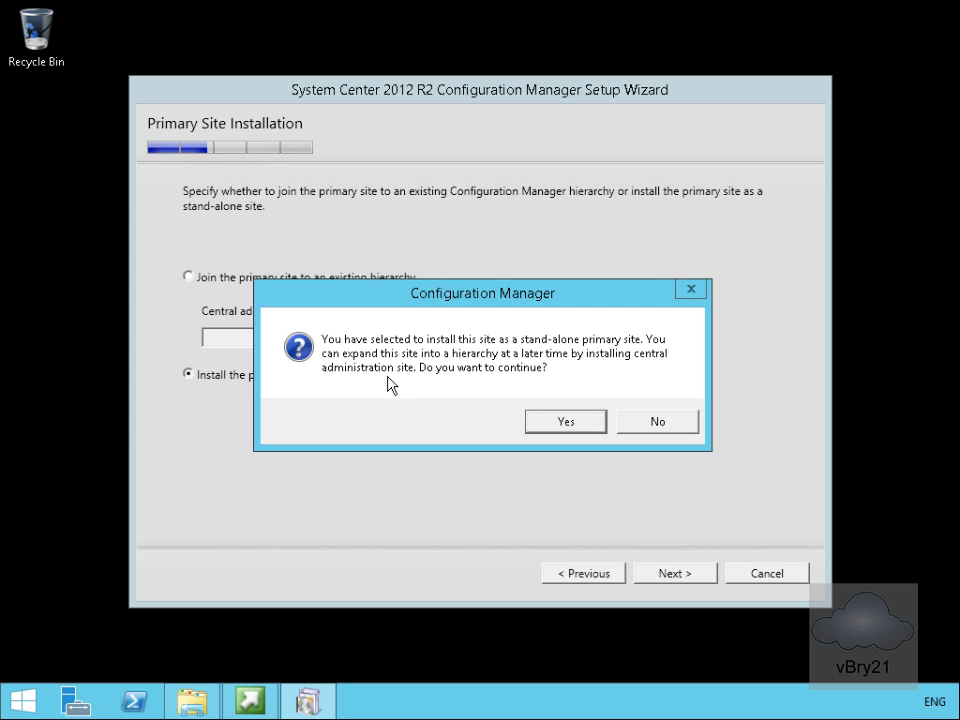
mouse_move(533, 351)
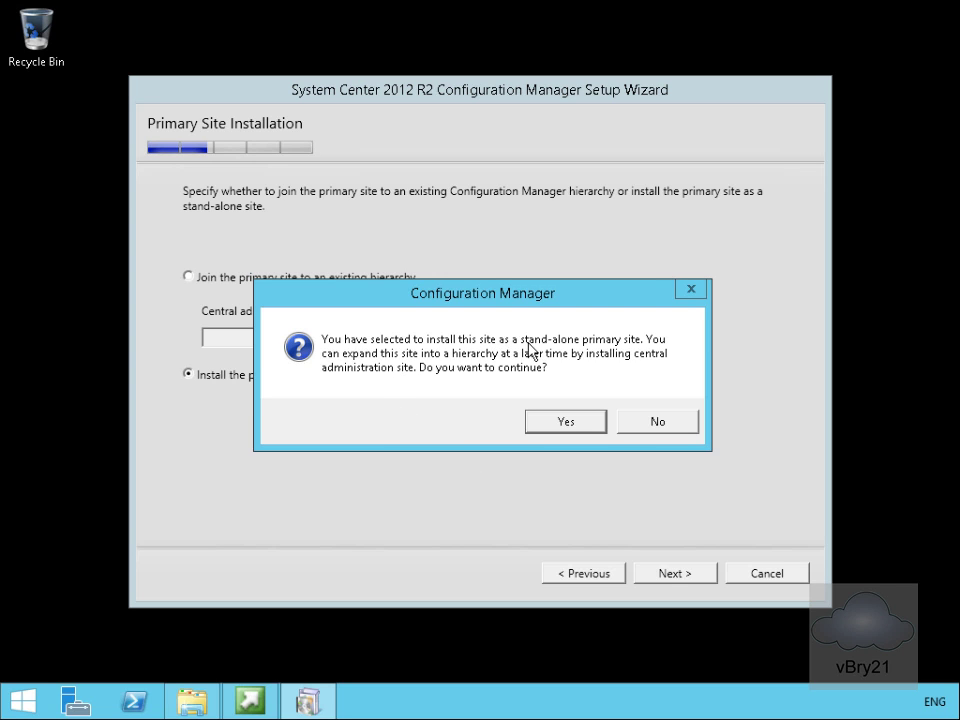
mouse_move(401, 384)
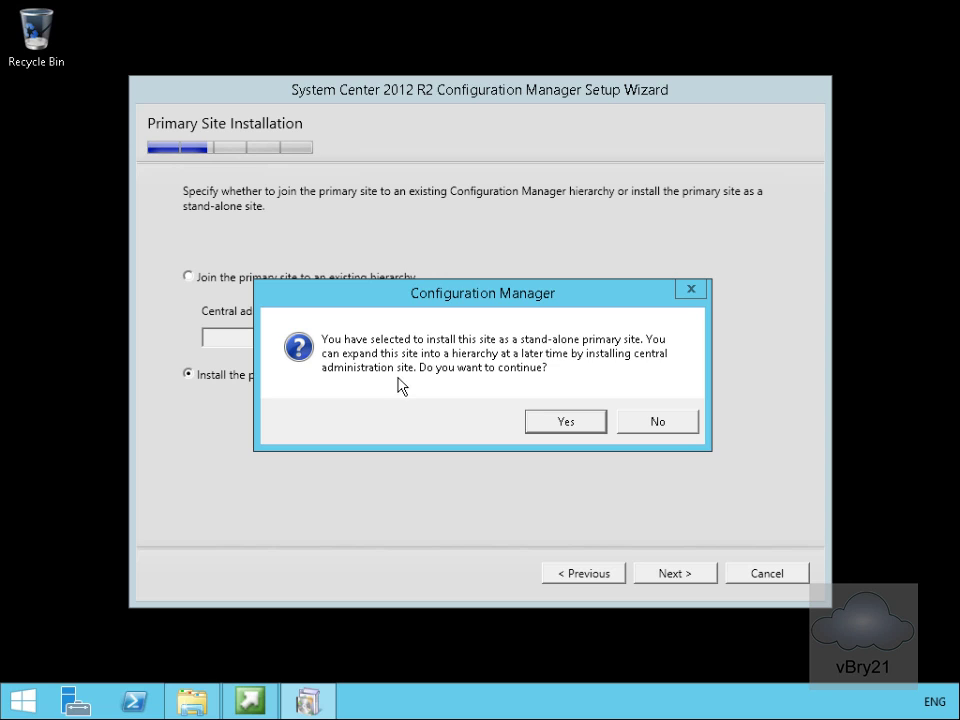
mouse_move(535, 370)
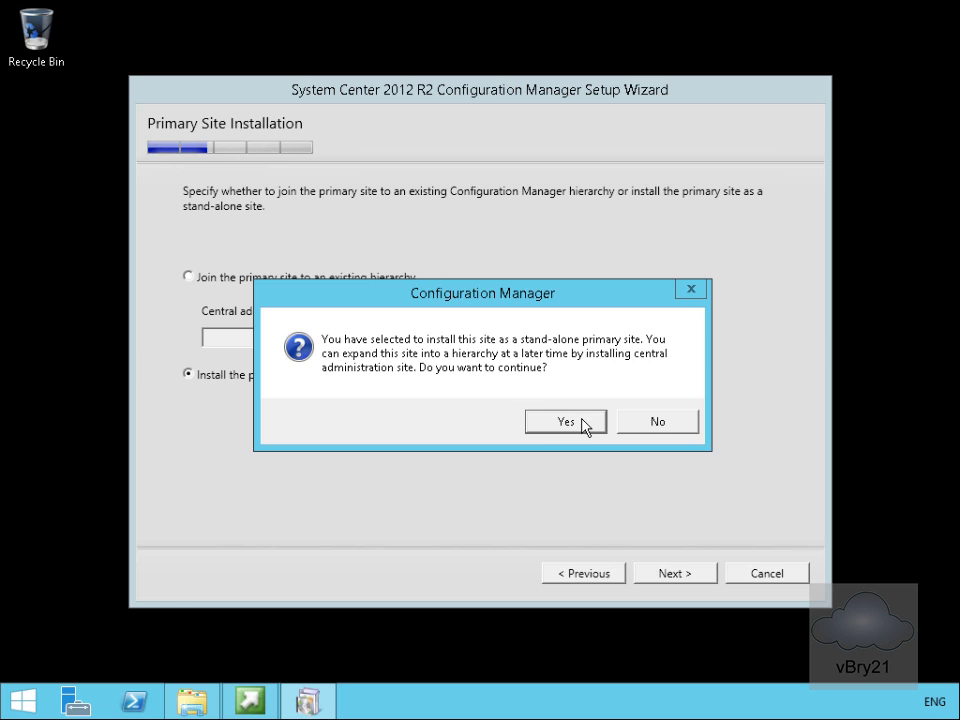
Confirm stand-alone mode and accept database server LON-CFG.Adatum.com with database CM_LON
click(565, 421)
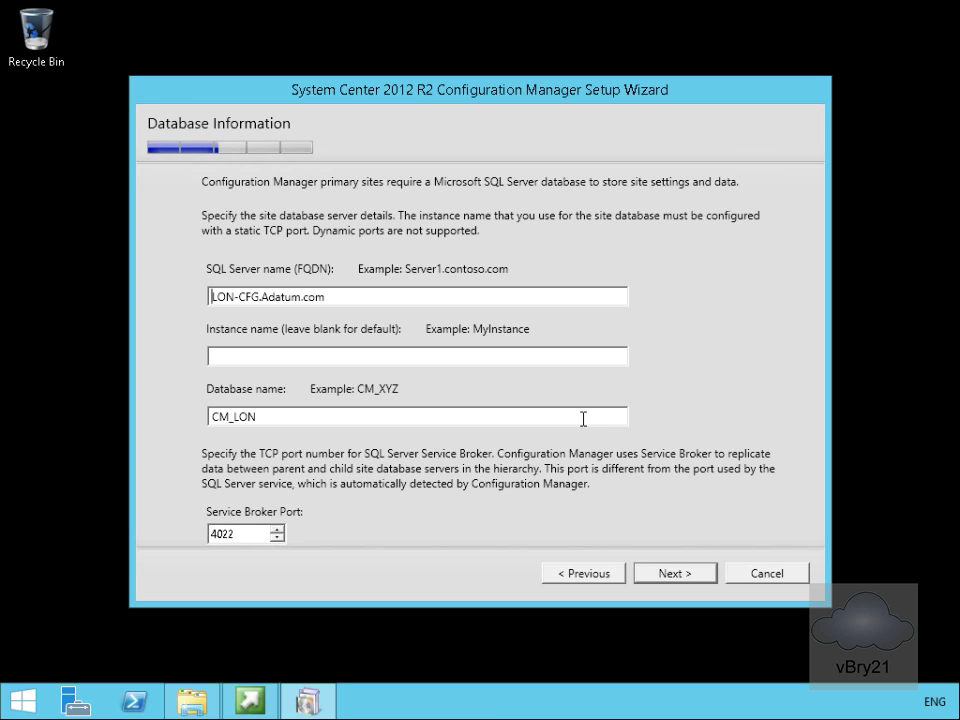
mouse_move(352, 322)
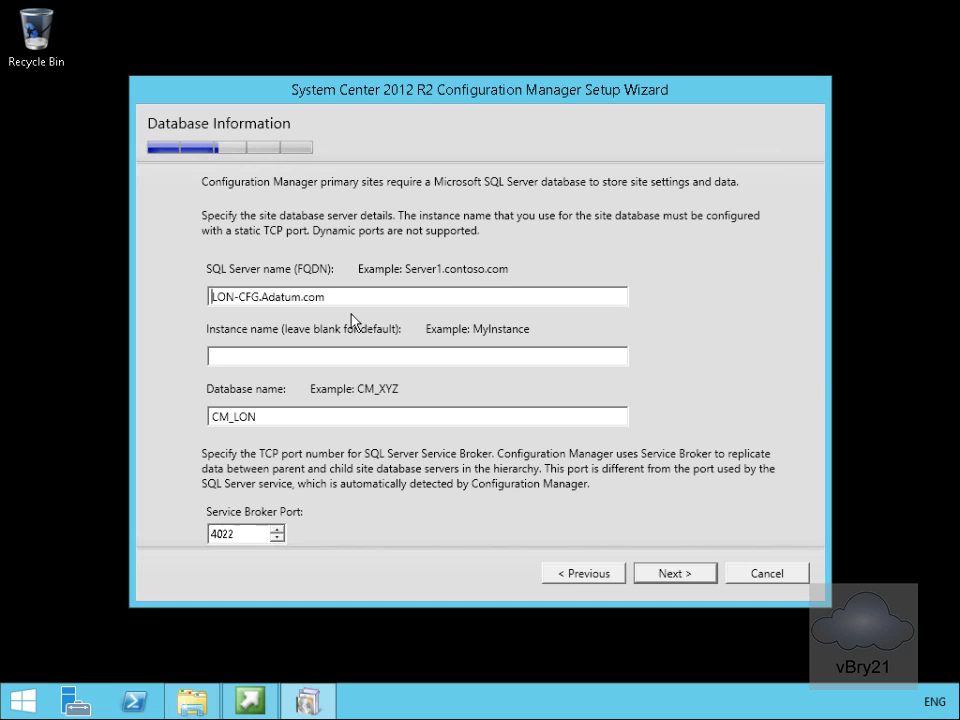
mouse_move(315, 314)
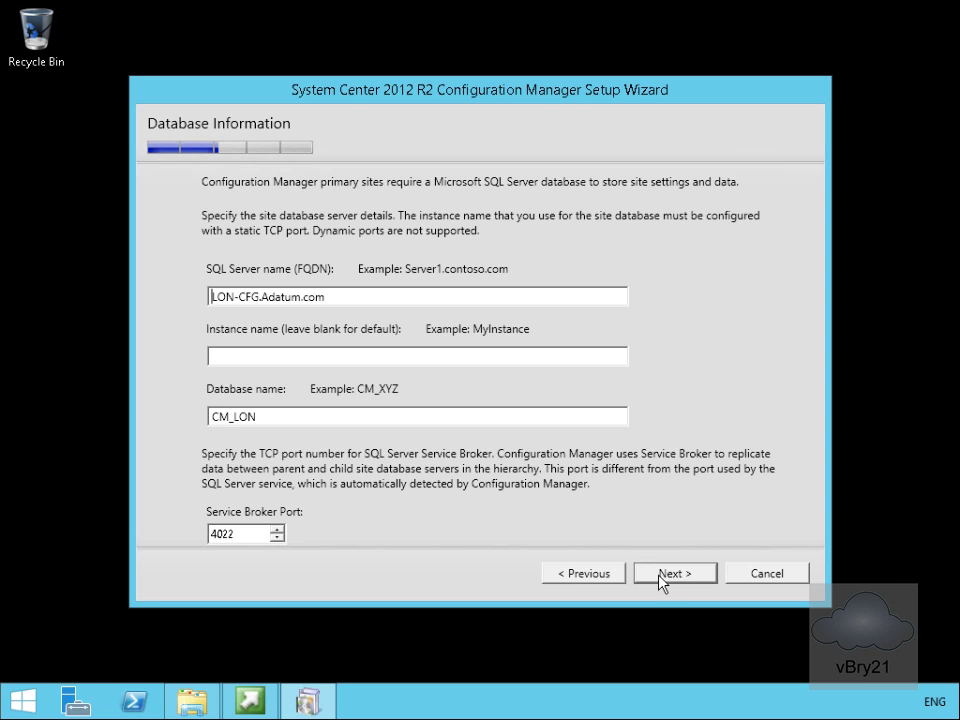
click(674, 573)
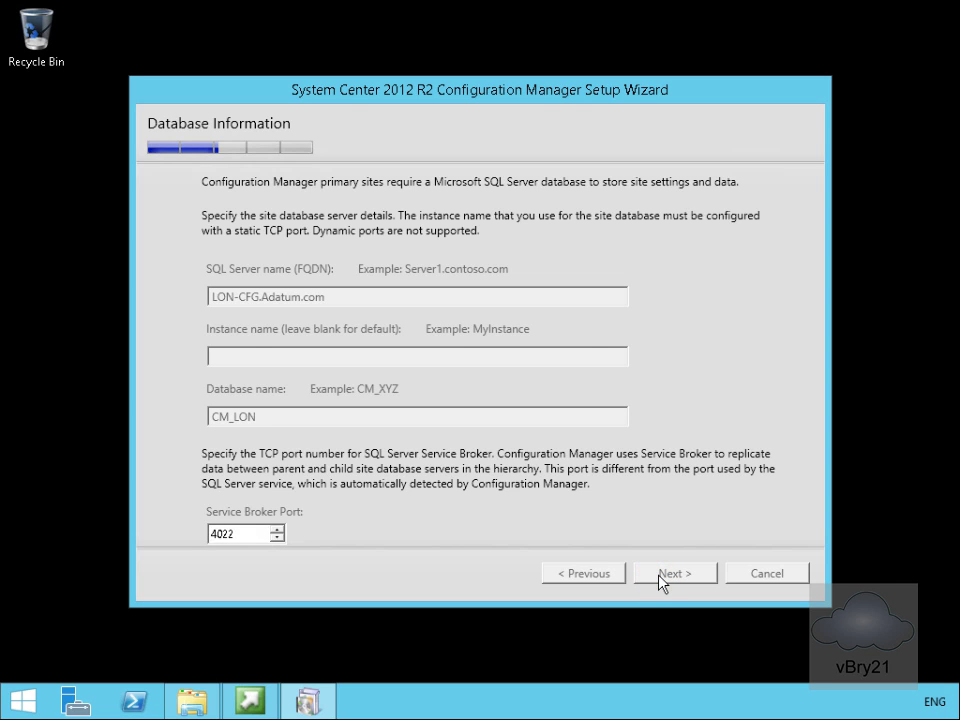
click(675, 572)
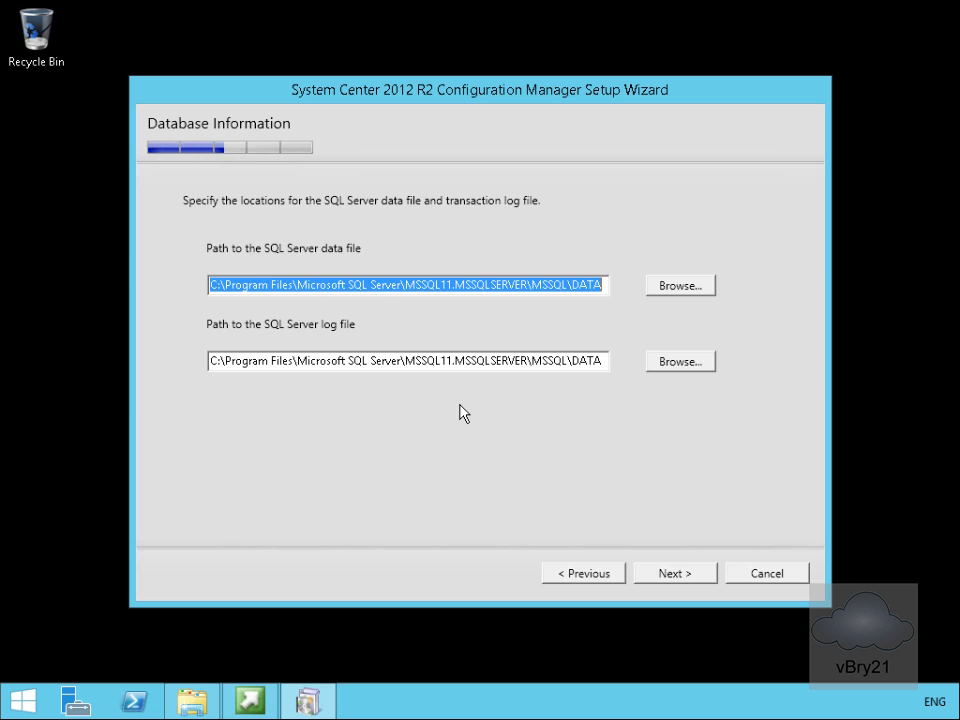
mouse_move(405, 212)
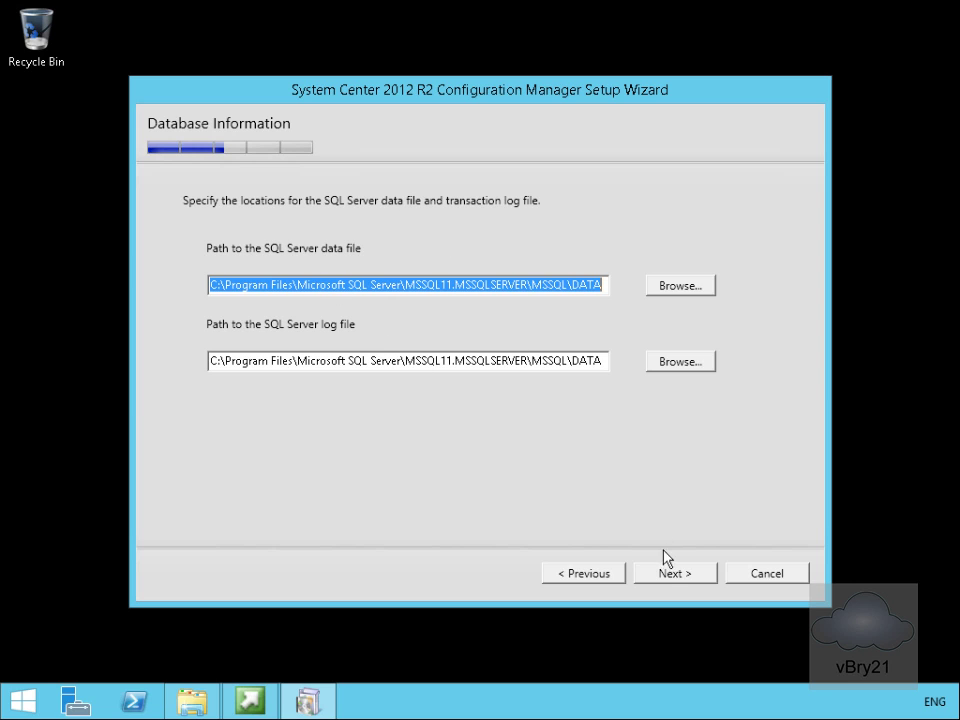
Accept default SQL paths and SMS Provider LON-CFG.Adatum.com; set communication per site system role
click(674, 572)
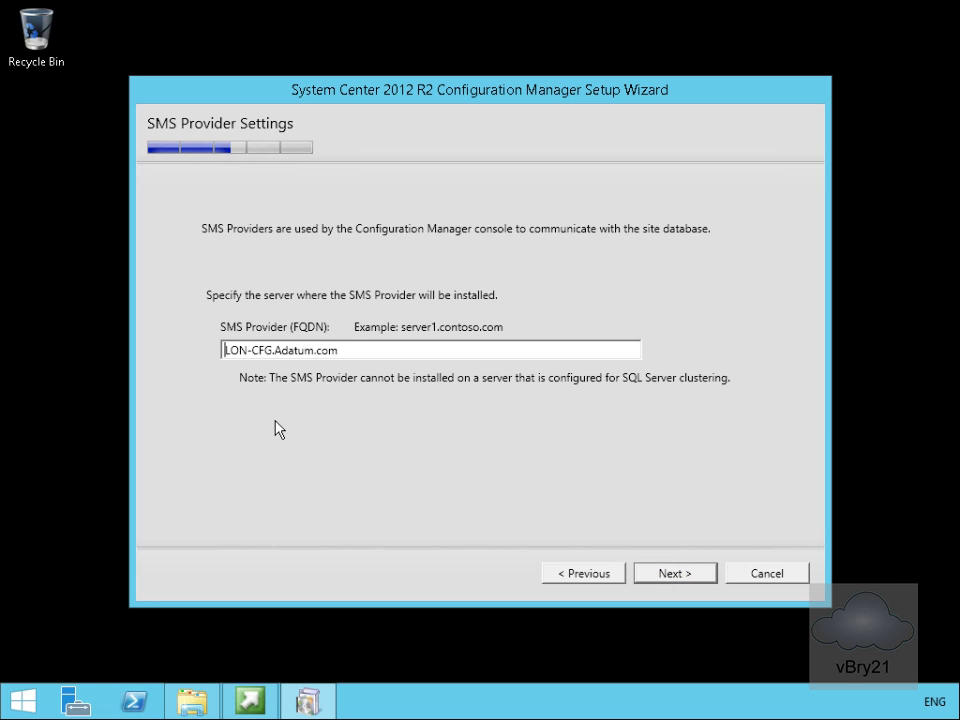
mouse_move(315, 355)
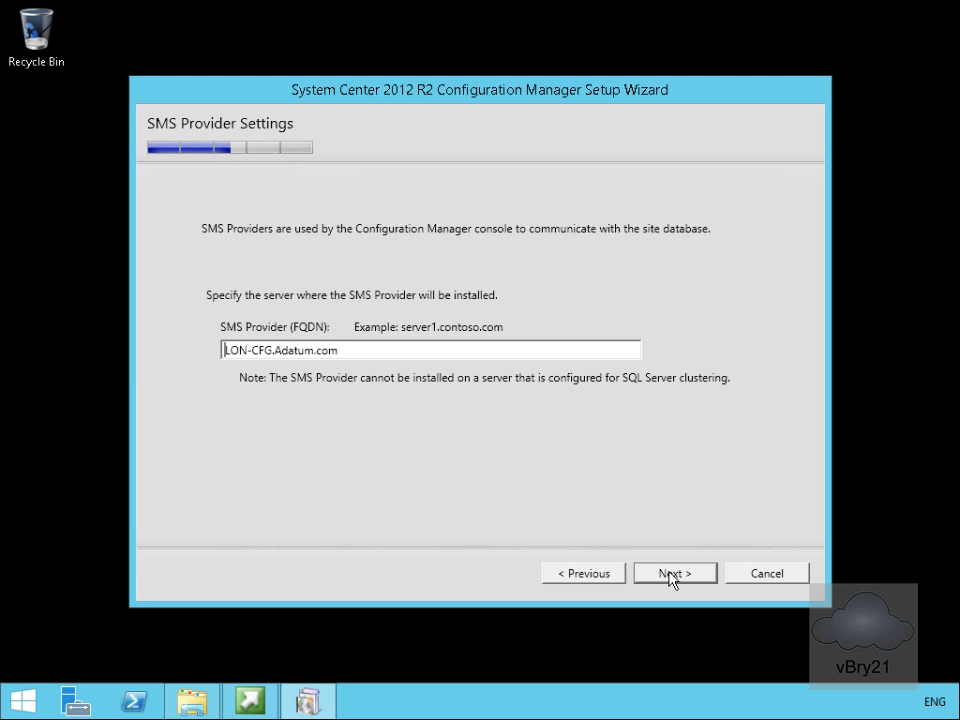
click(674, 572)
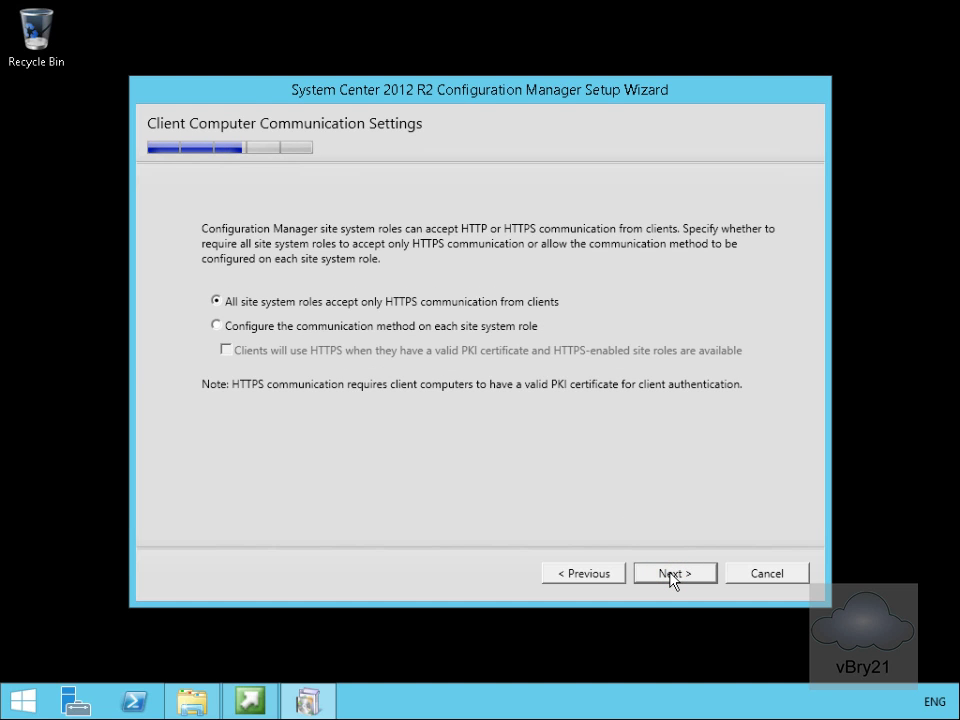
mouse_move(367, 370)
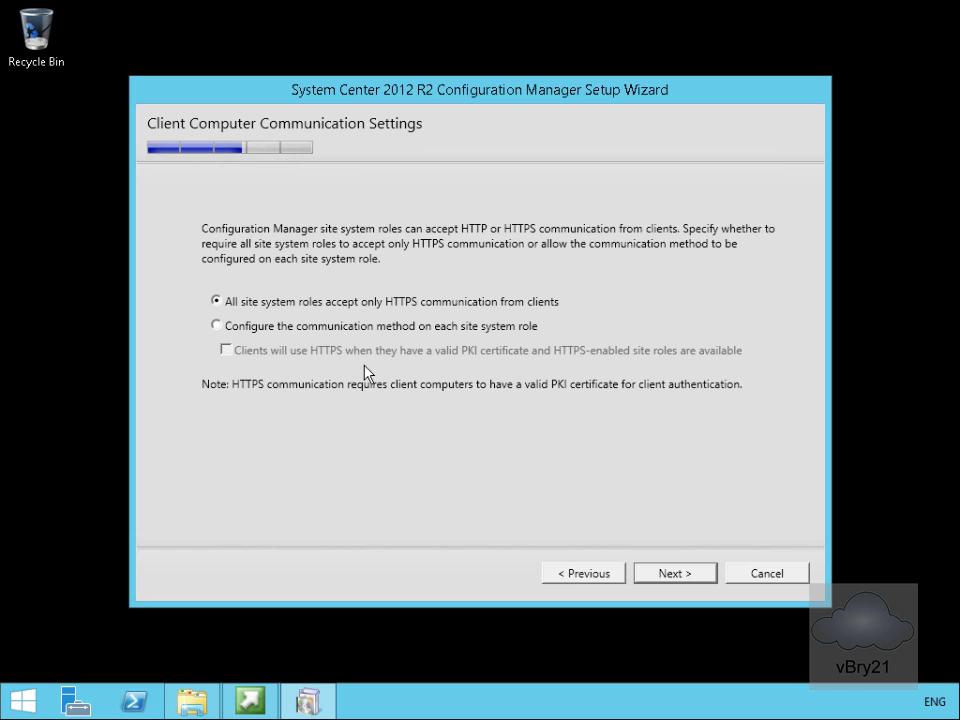
click(215, 325)
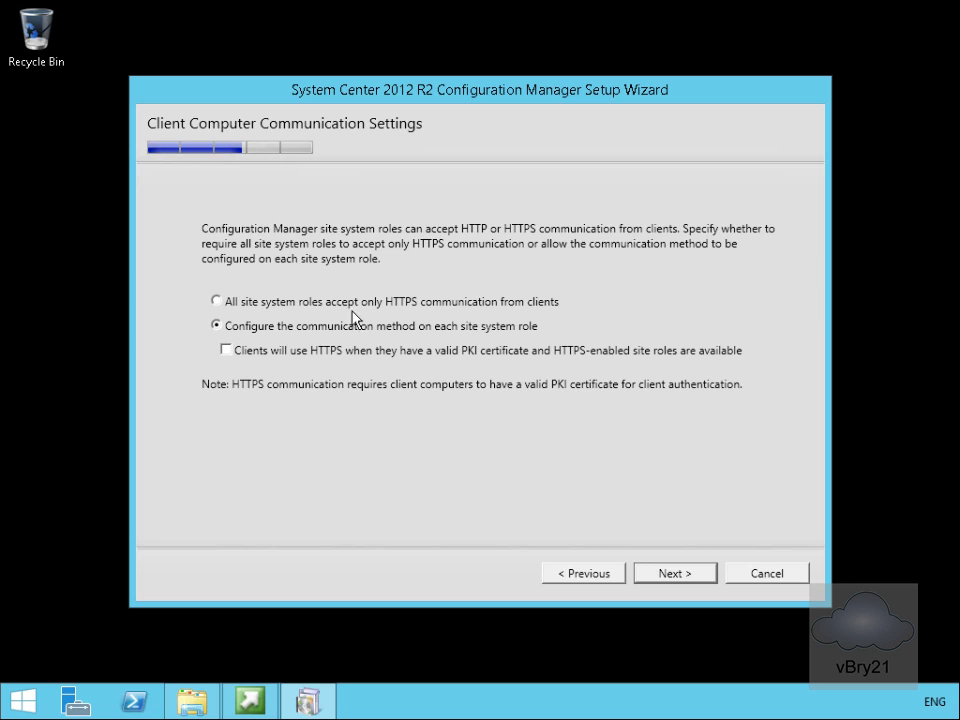
click(662, 572)
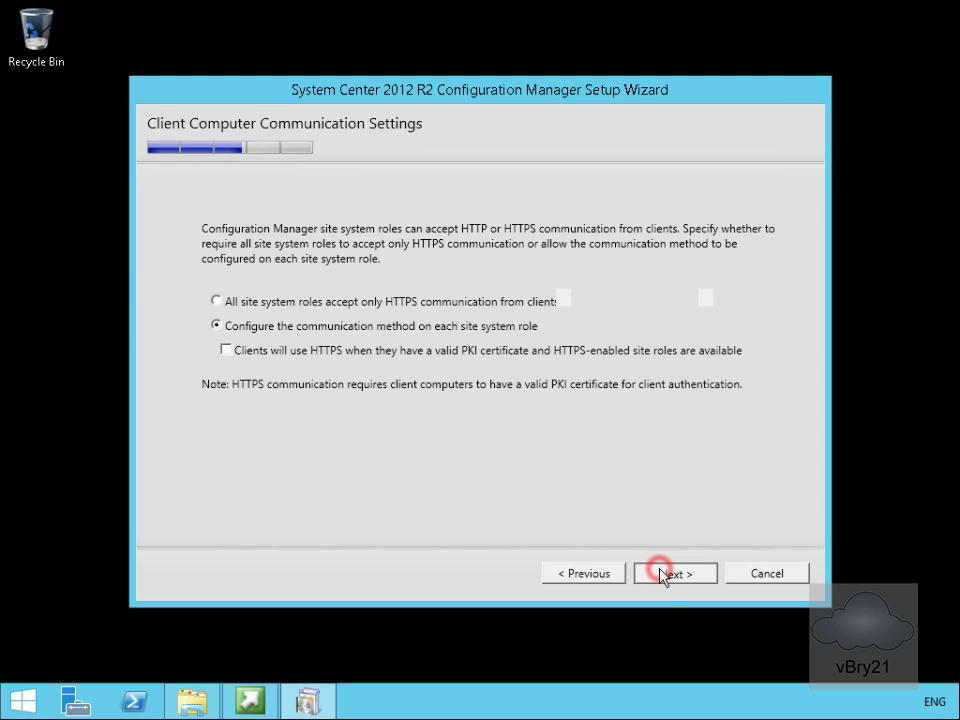
Keep management and distribution points on LON-CFG.Adatum.com and decline the Customer Experience Improvement Program
click(663, 573)
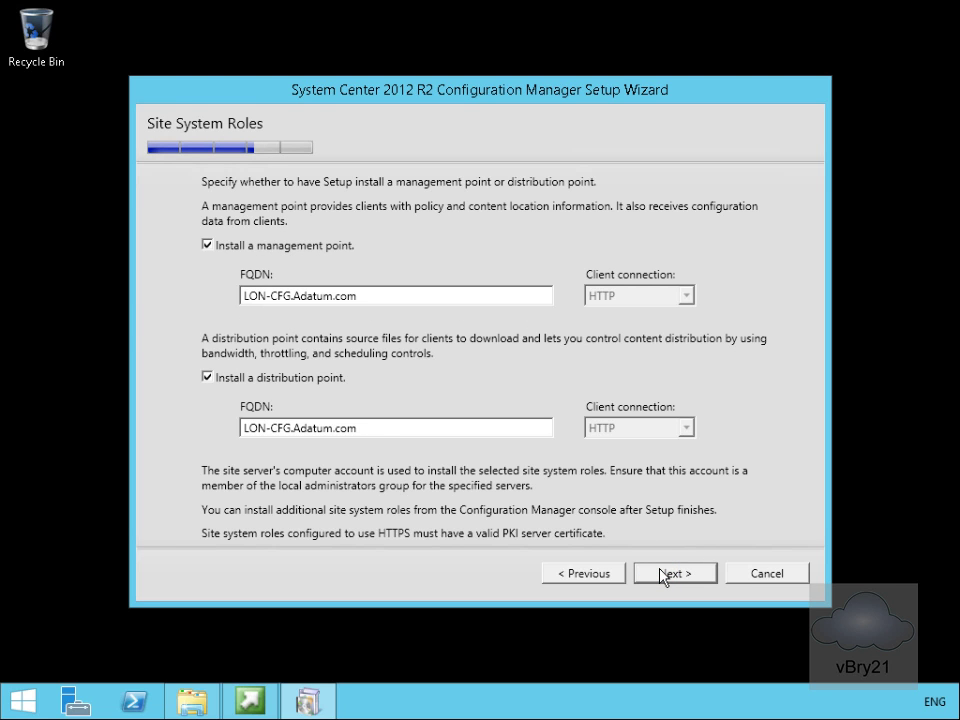
mouse_move(310, 275)
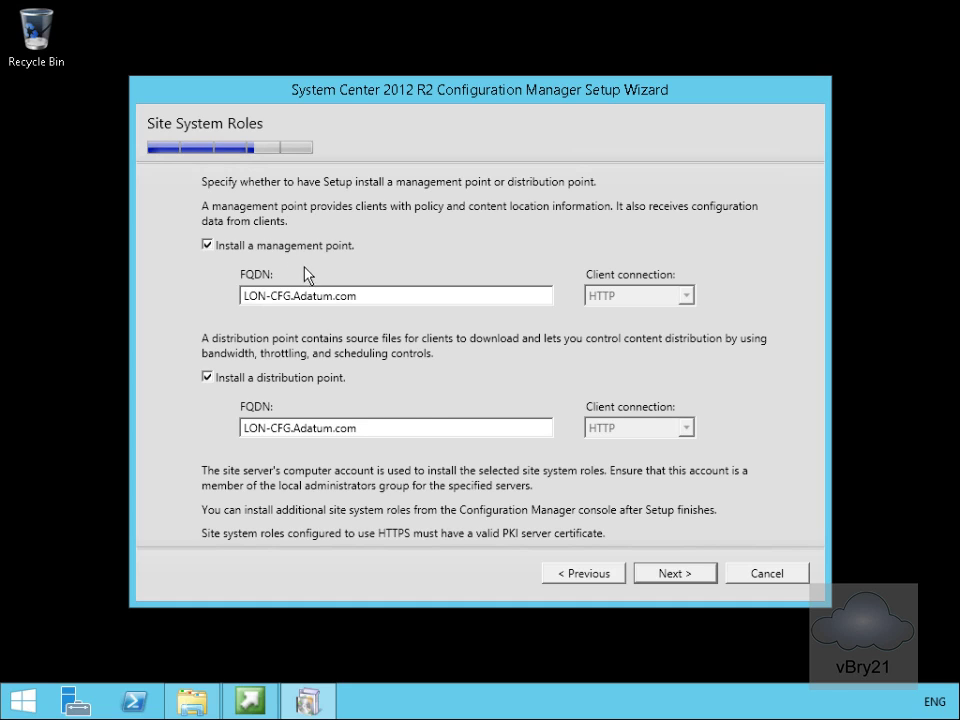
mouse_move(313, 307)
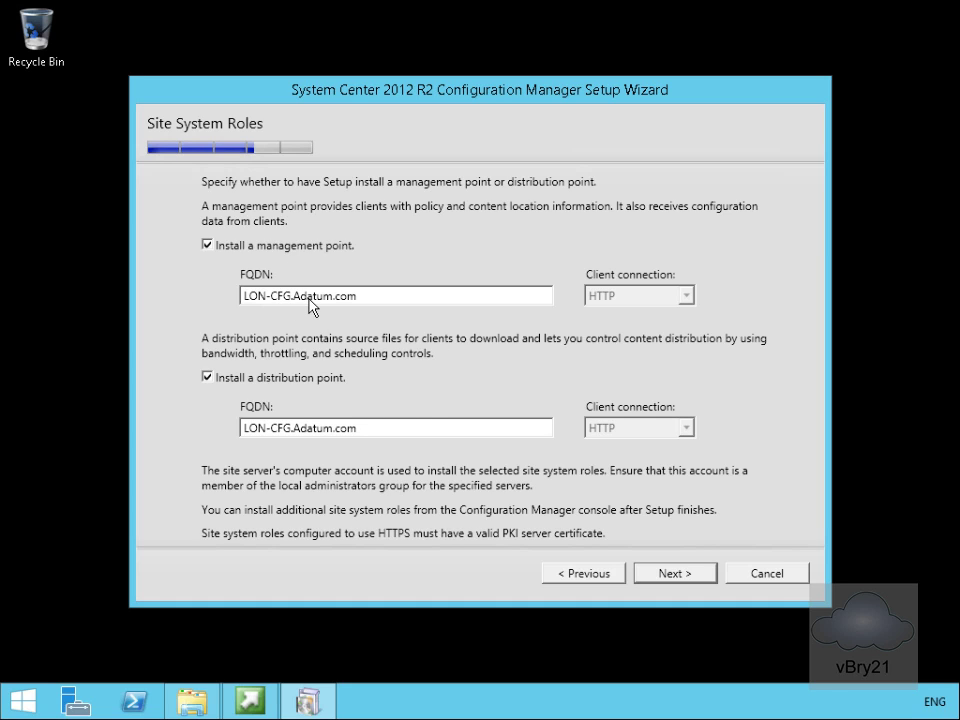
mouse_move(261, 274)
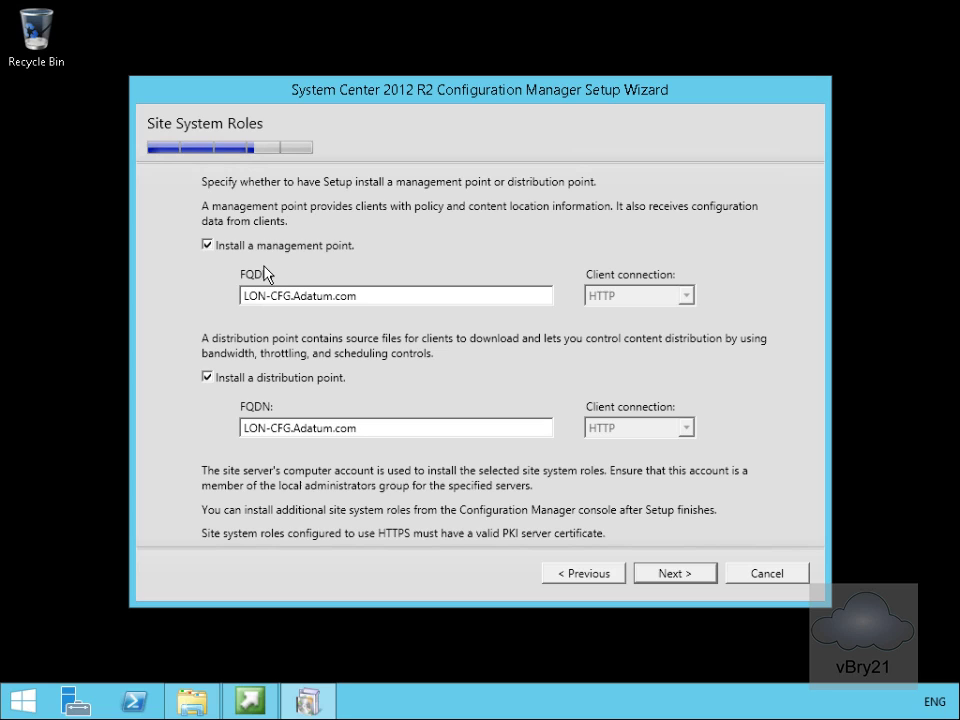
mouse_move(361, 456)
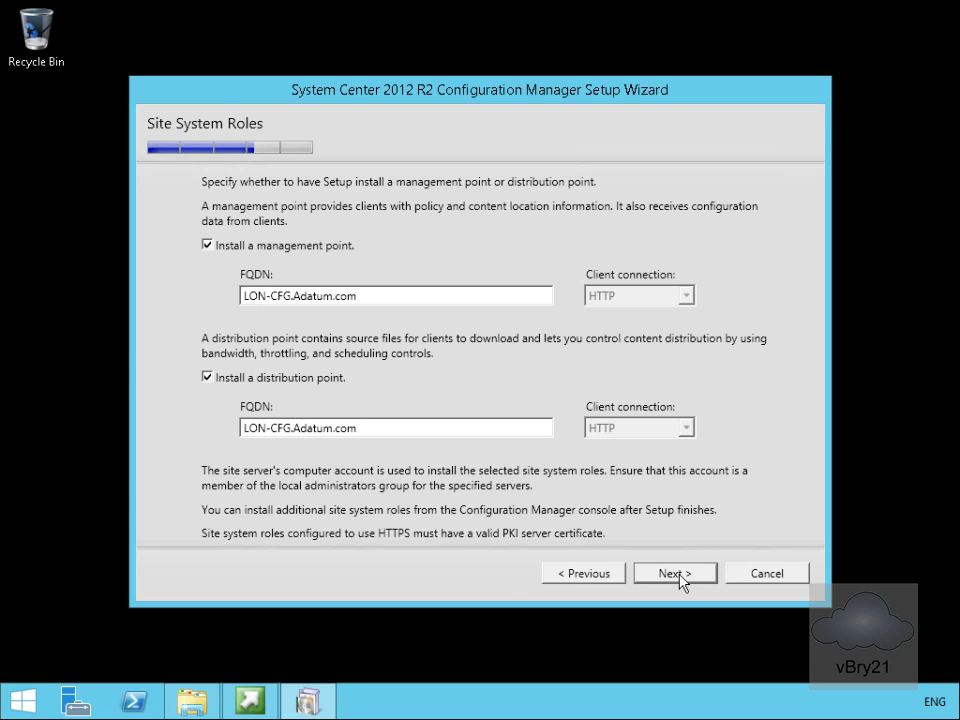
click(675, 573)
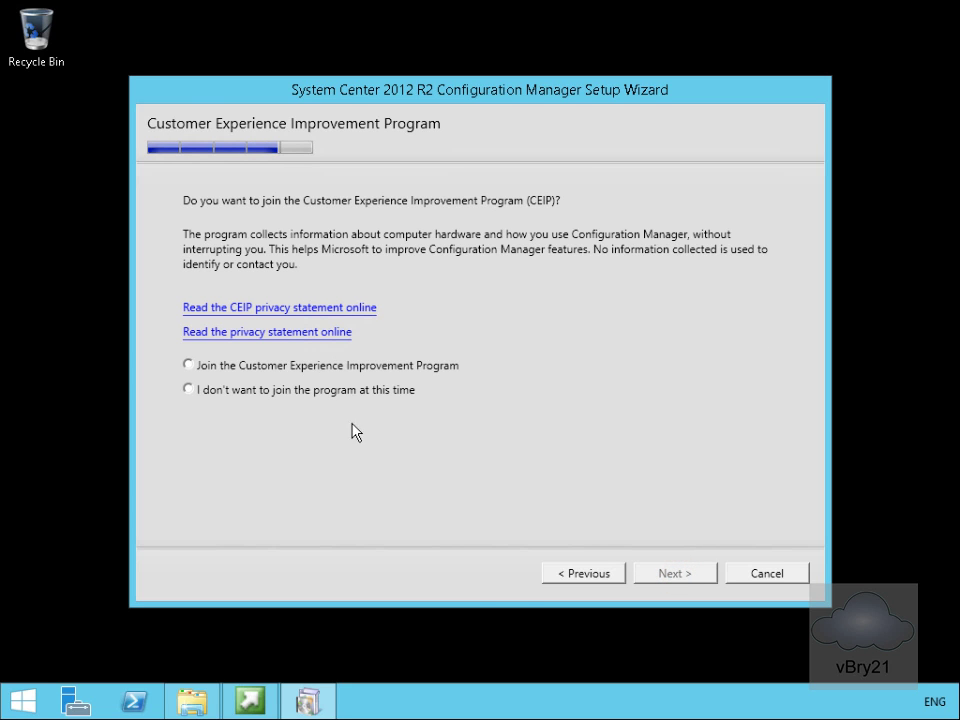
click(187, 390)
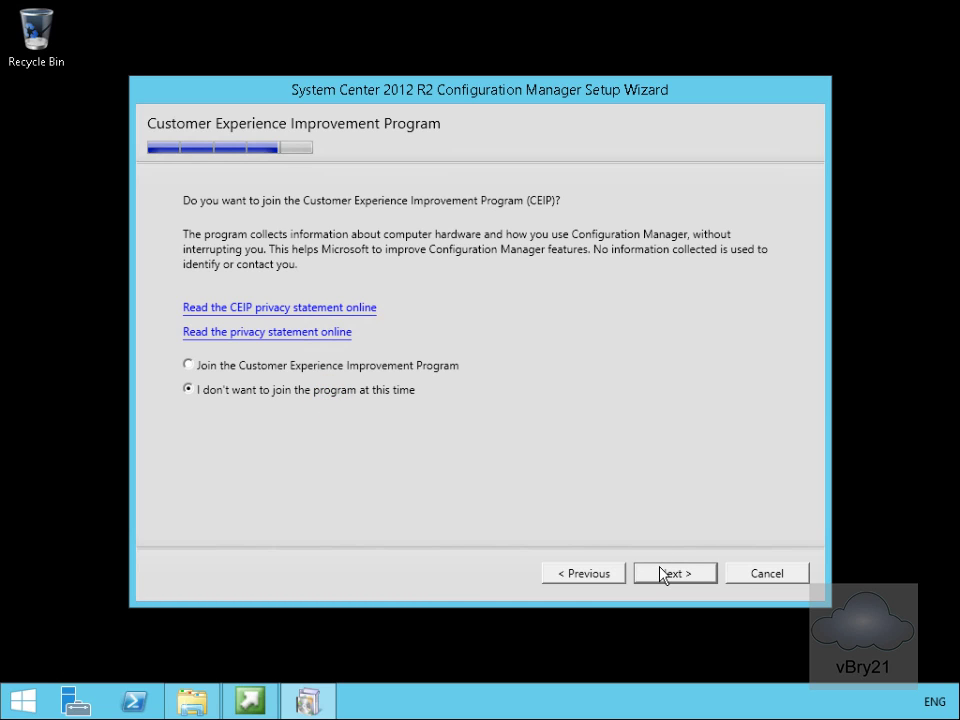
click(659, 573)
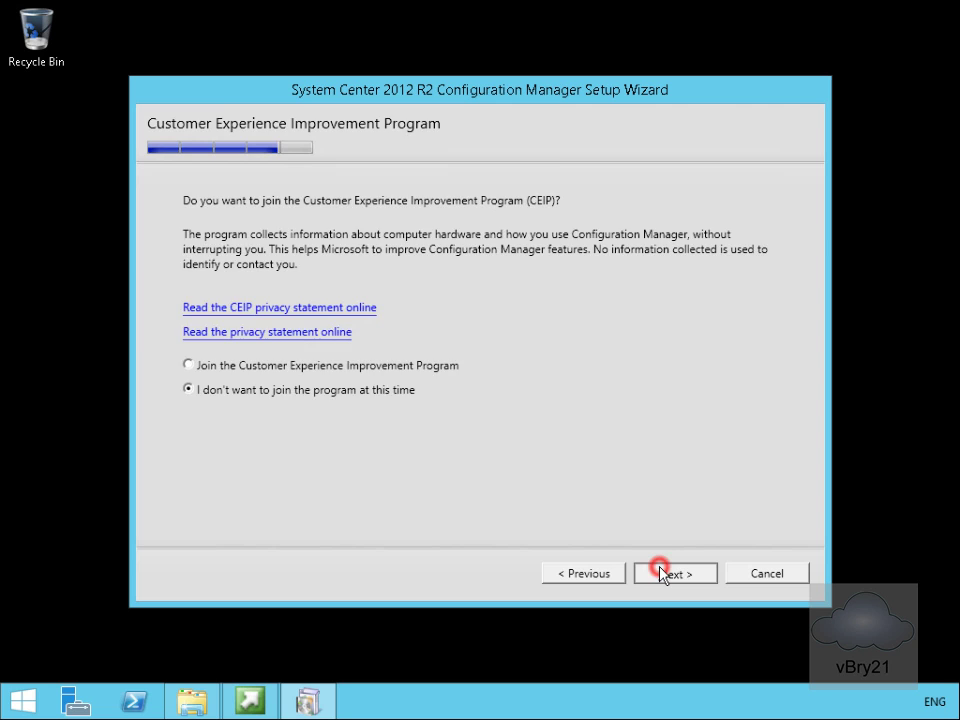
click(662, 572)
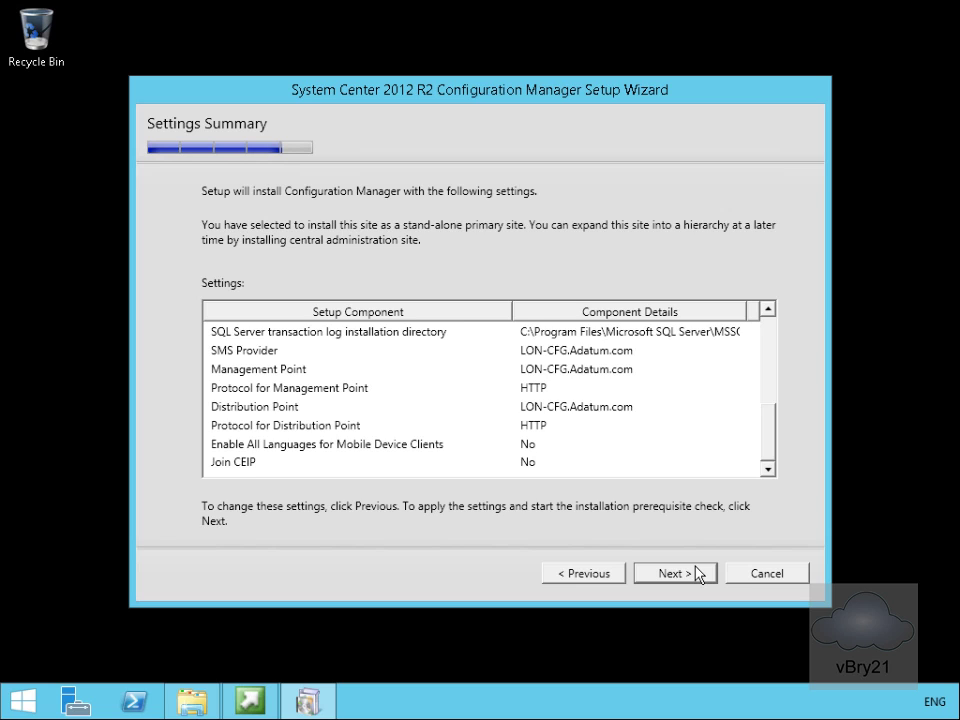
Accept the settings summary and start the prerequisite check
click(692, 573)
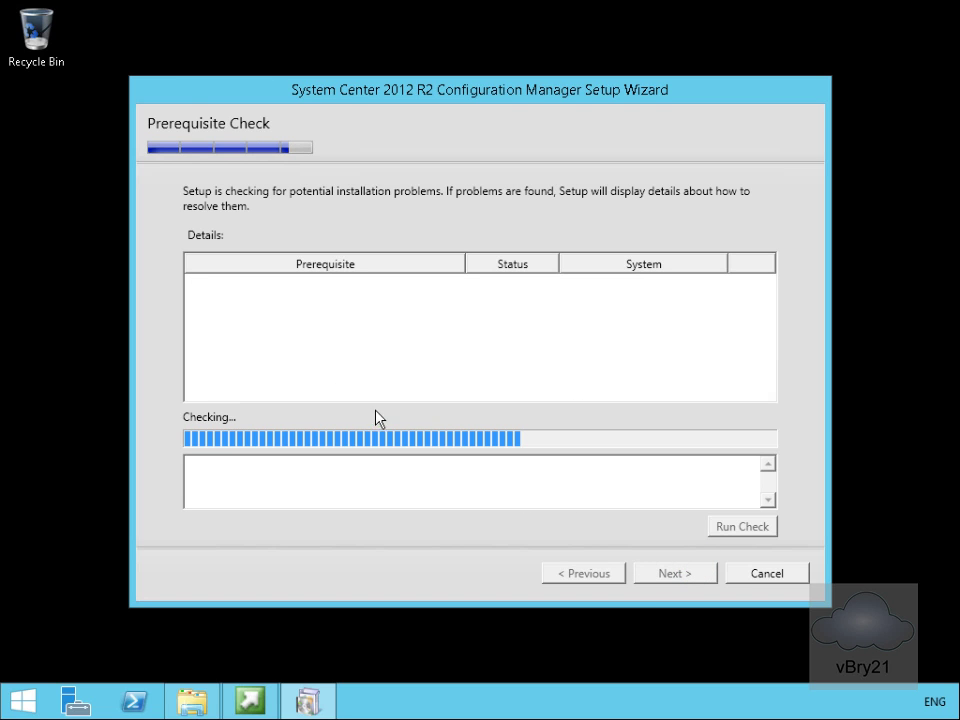
mouse_move(363, 208)
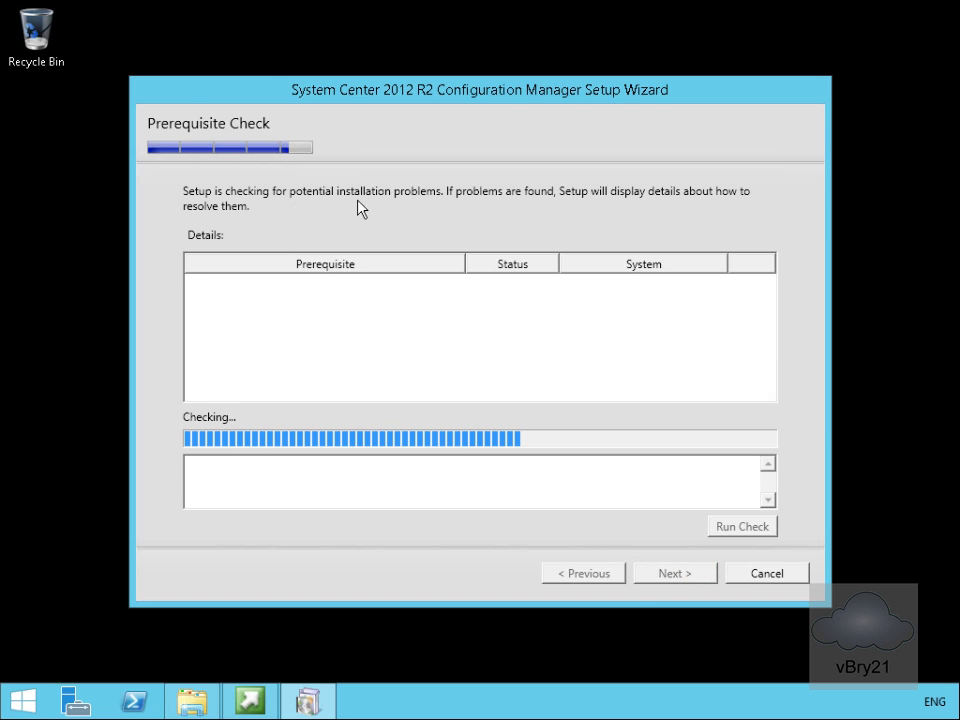
mouse_move(500, 218)
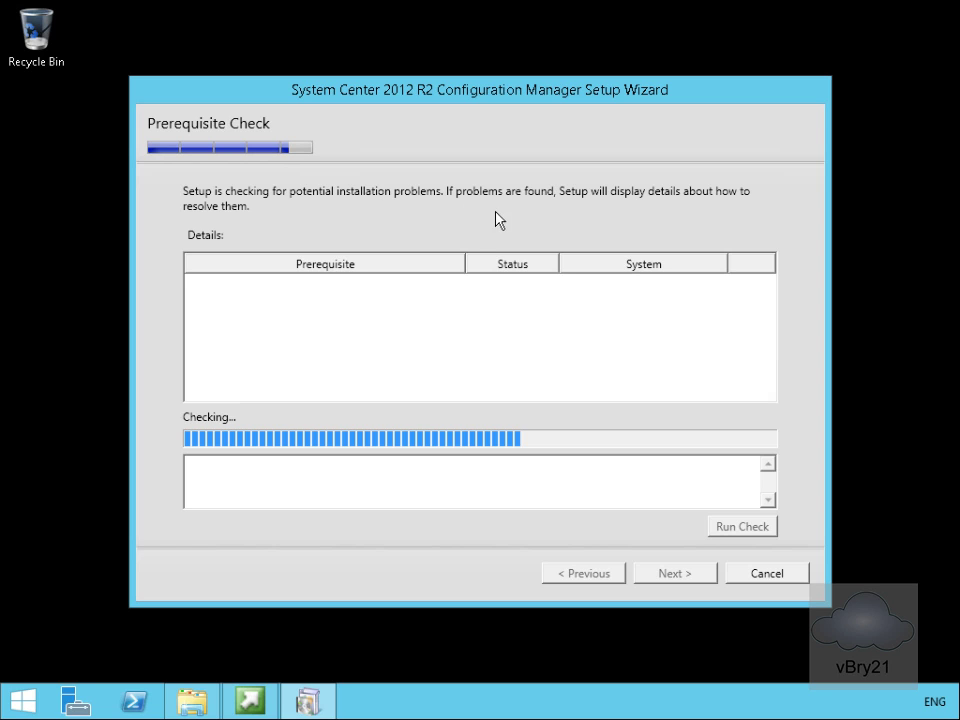
mouse_move(396, 287)
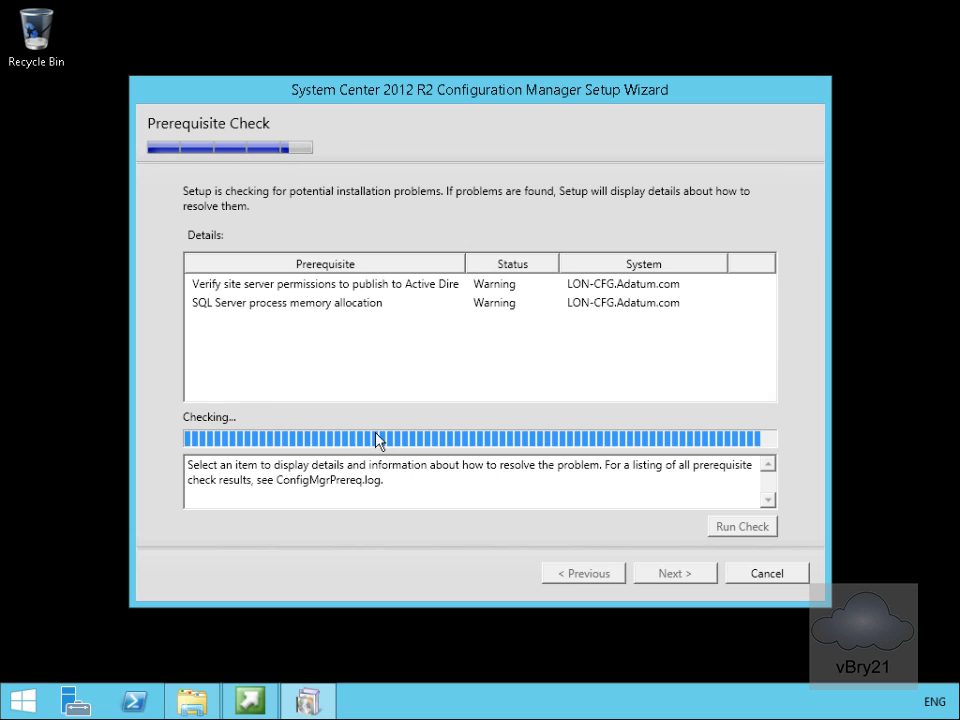
mouse_move(439, 398)
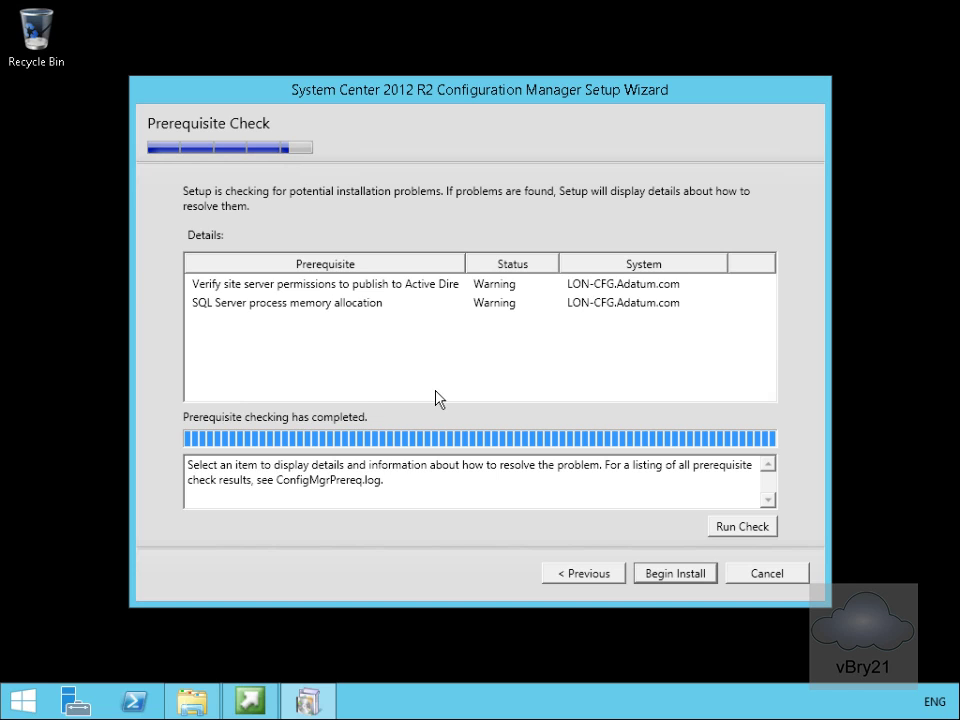
mouse_move(548, 402)
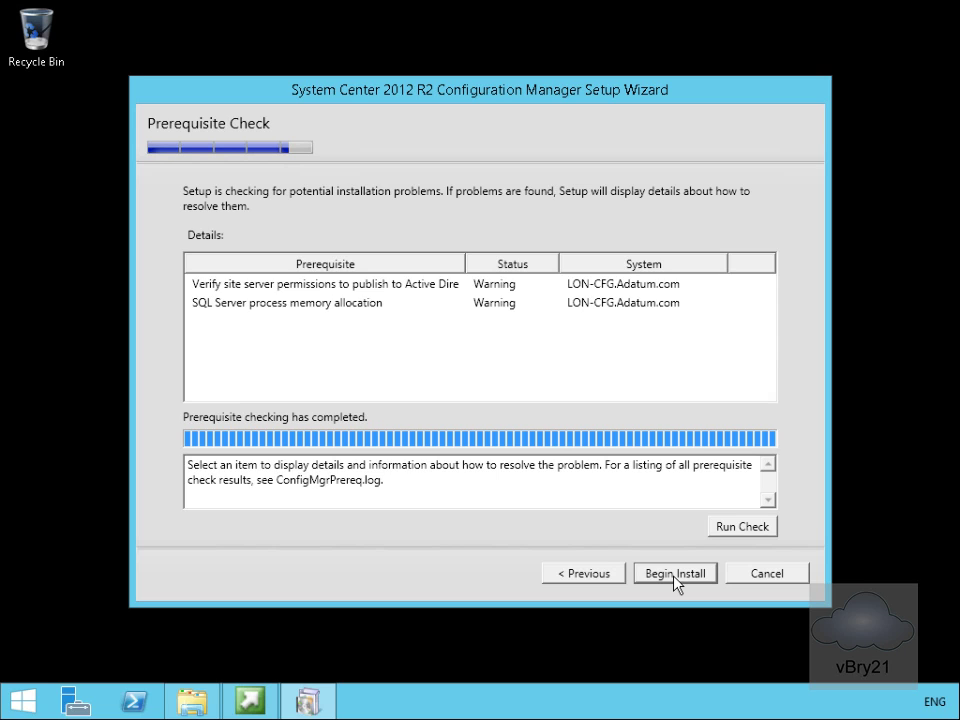
Begin the site installation despite prerequisite warnings, then close the wizard after core setup completes
click(674, 572)
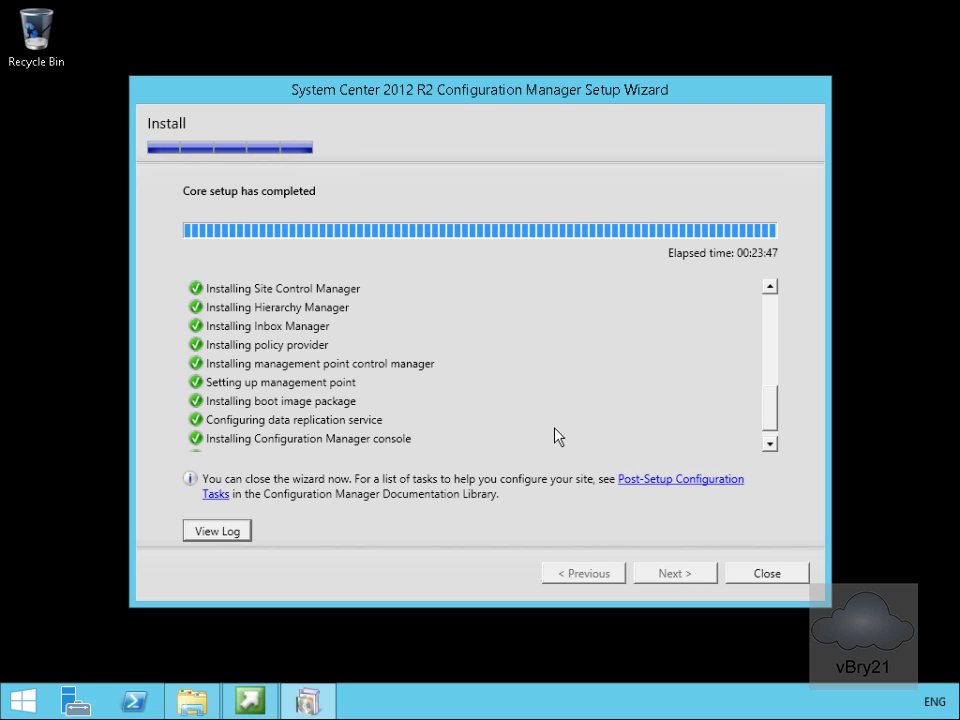
mouse_move(746, 576)
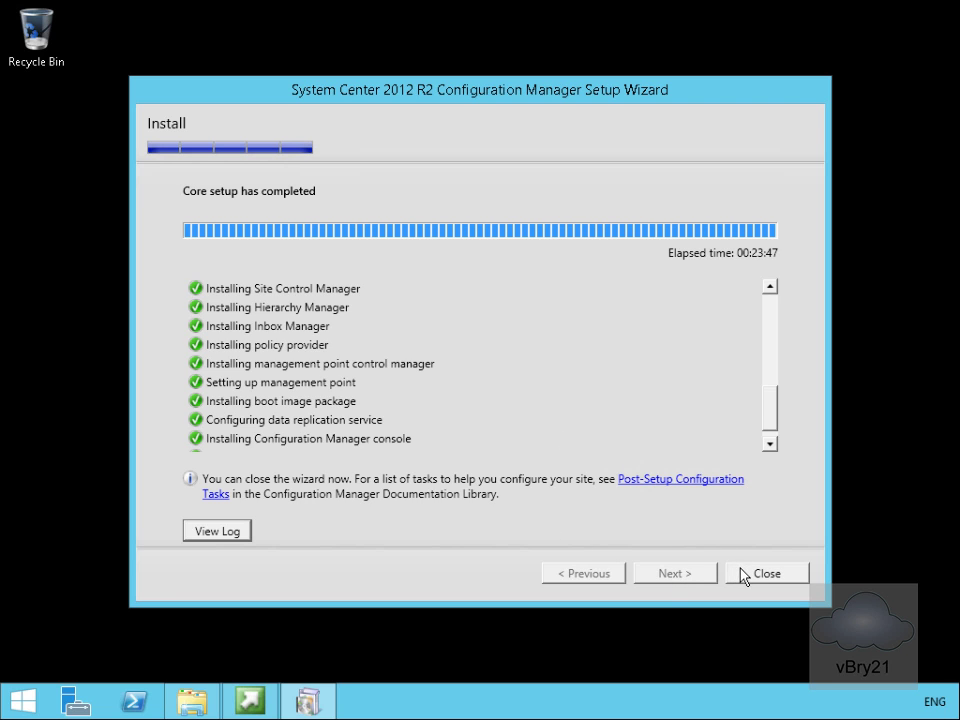
click(794, 572)
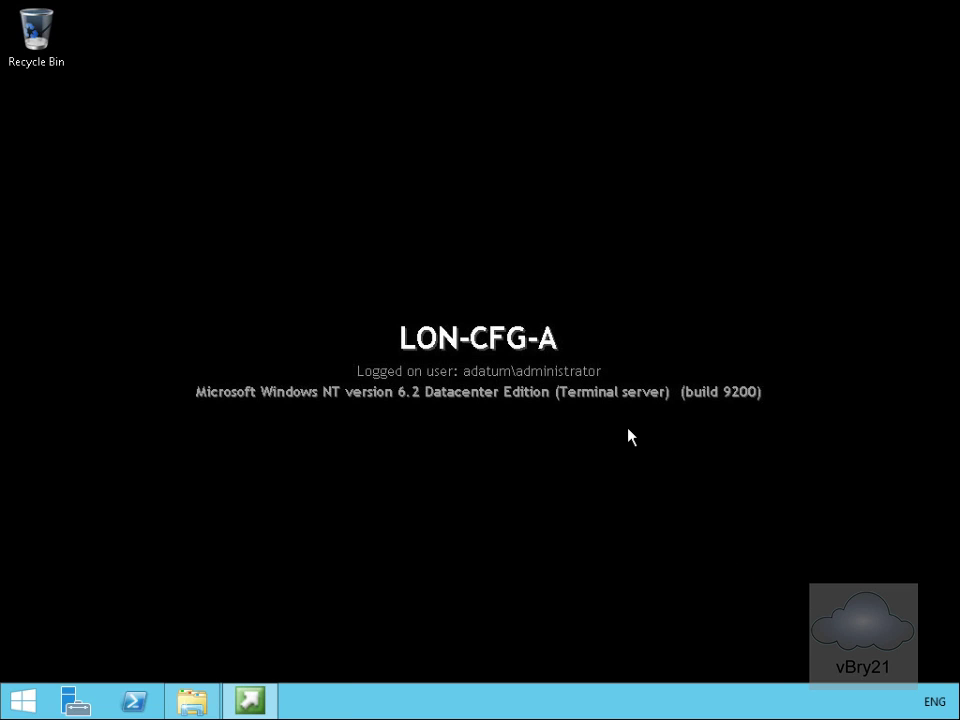